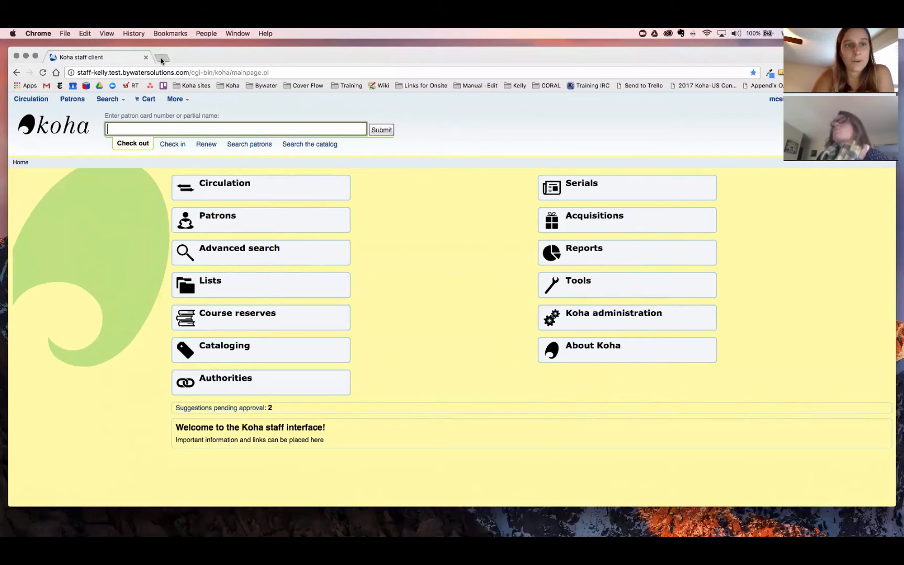
- Start a new browser tab beside the Koha staff client home page
{"action": "left_click", "coordinate": [163, 58]}
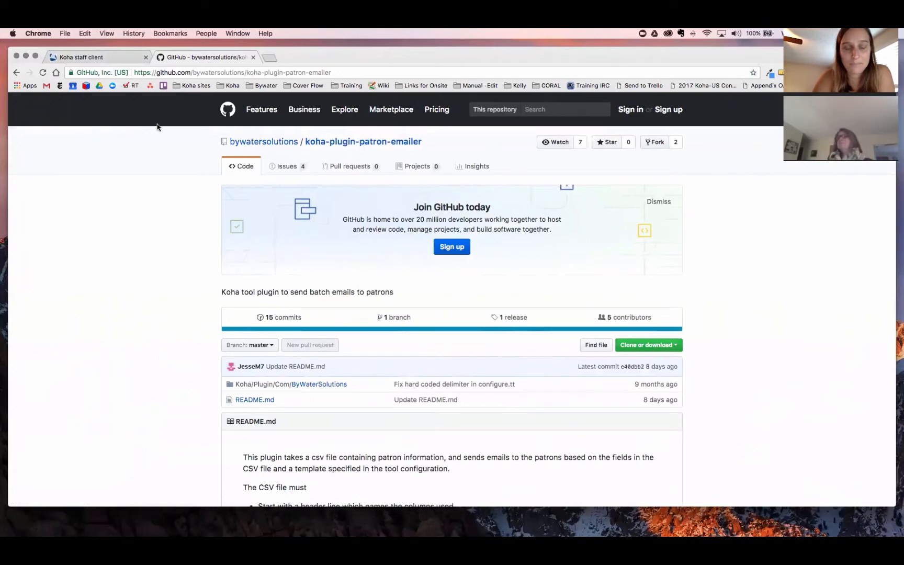
- Scroll through the plugin README describing the required CSV columns and template syntax
{"action": "scroll", "scroll_direction": "down", "scroll_amount": 3}
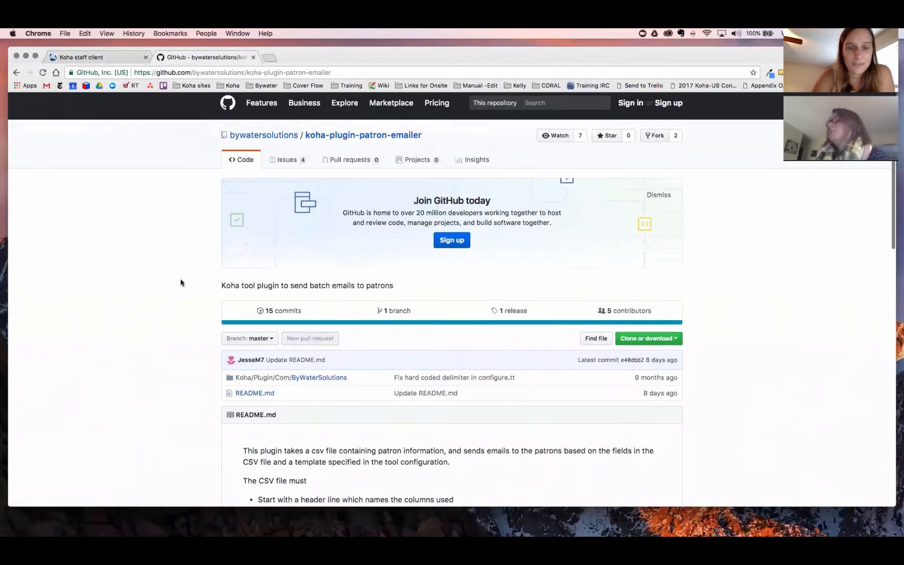
{"action": "scroll", "scroll_direction": "down", "scroll_amount": 3}
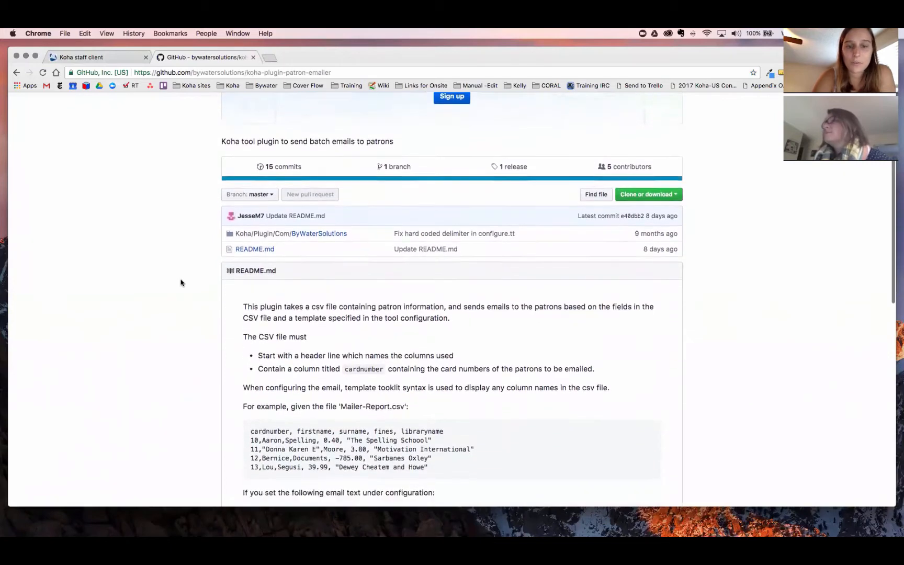
{"action": "scroll", "scroll_direction": "down", "scroll_amount": 3}
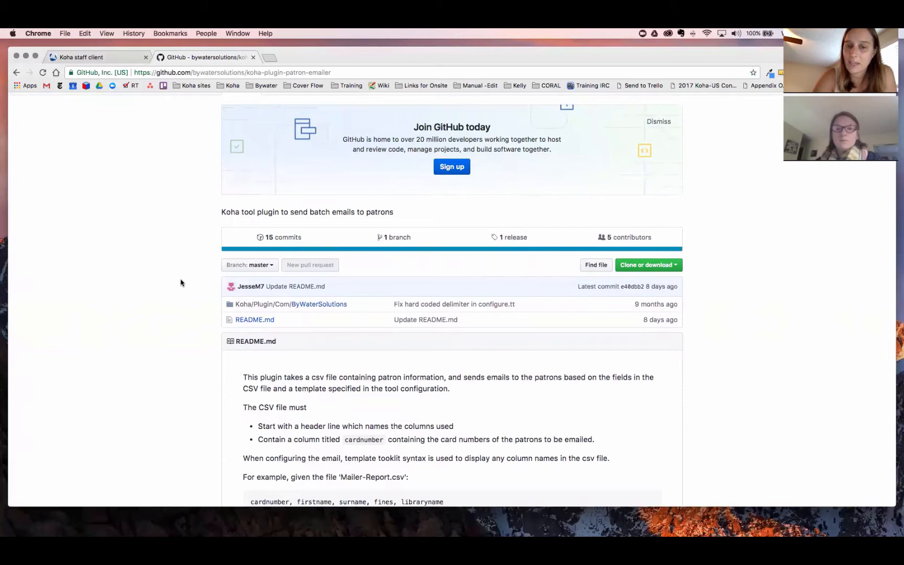
{"action": "mouse_move", "coordinate": [512, 237]}
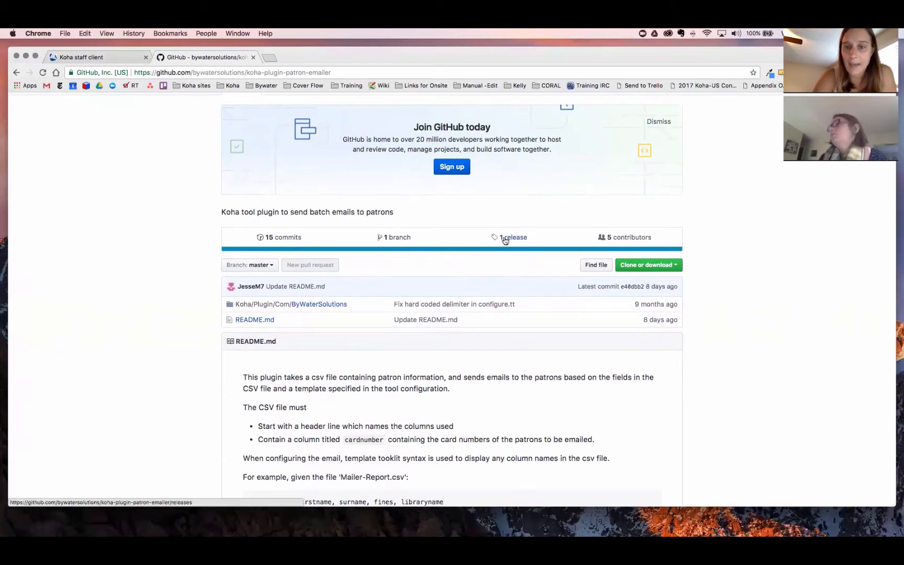
{"action": "mouse_move", "coordinate": [511, 236]}
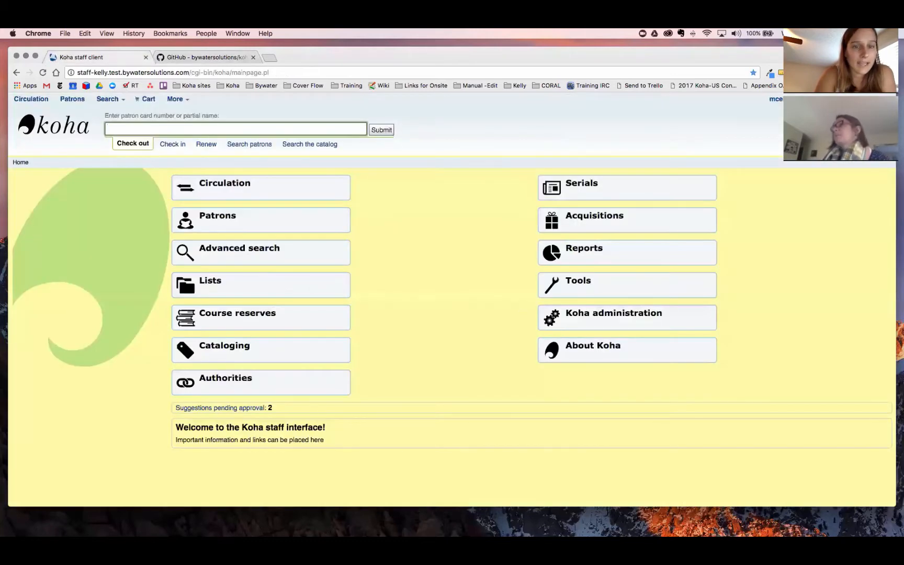
{"action": "mouse_move", "coordinate": [613, 318]}
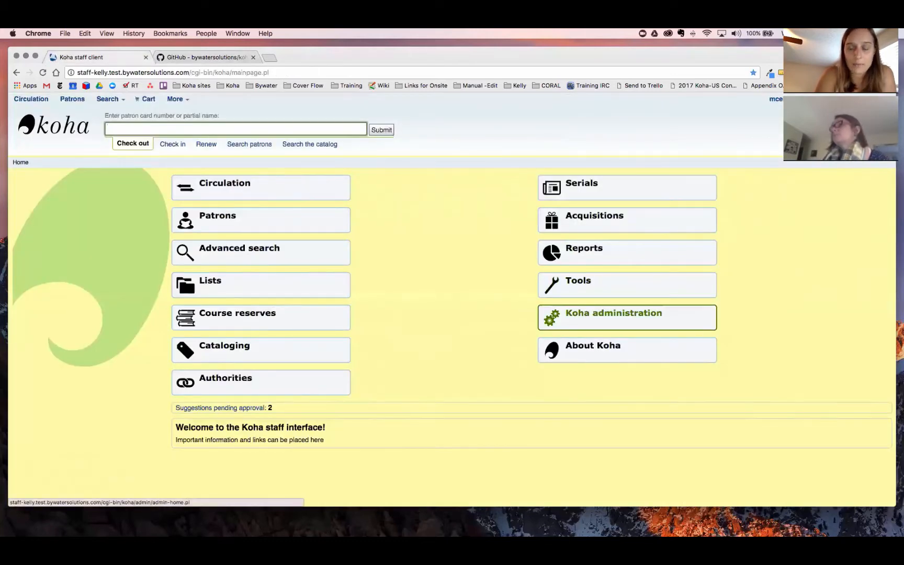
- Search the global system preferences for 'plugin' from the Koha administration page
{"action": "left_click", "coordinate": [614, 313]}
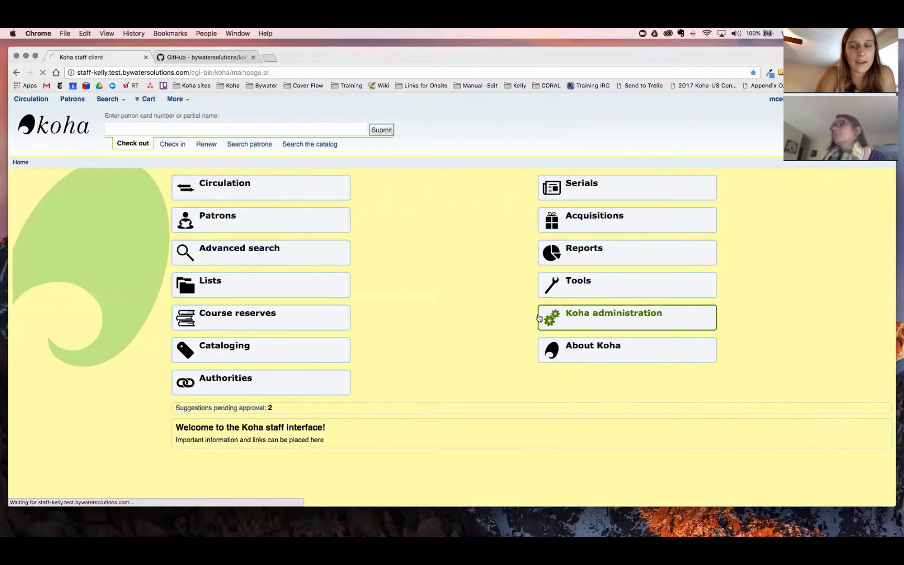
{"action": "left_click", "coordinate": [614, 313]}
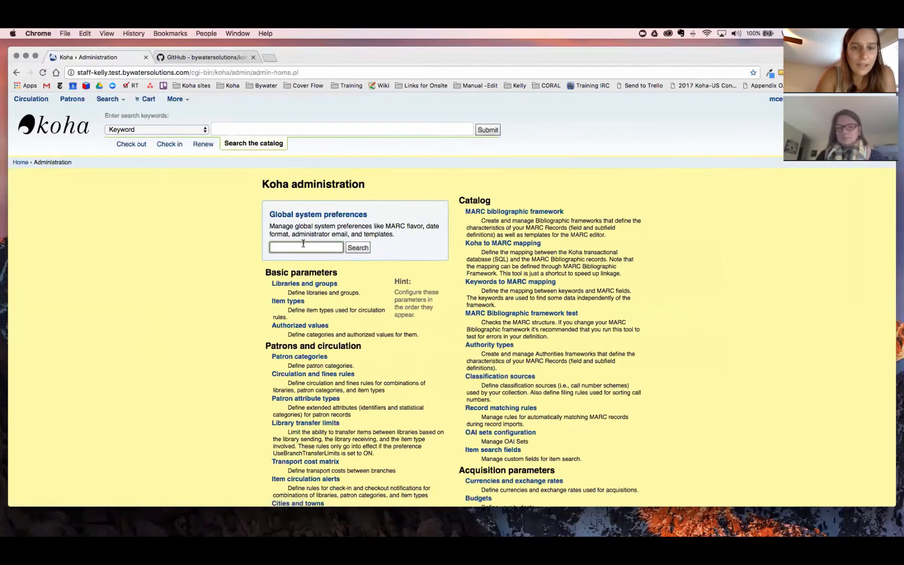
{"action": "type", "text": "plugin"}
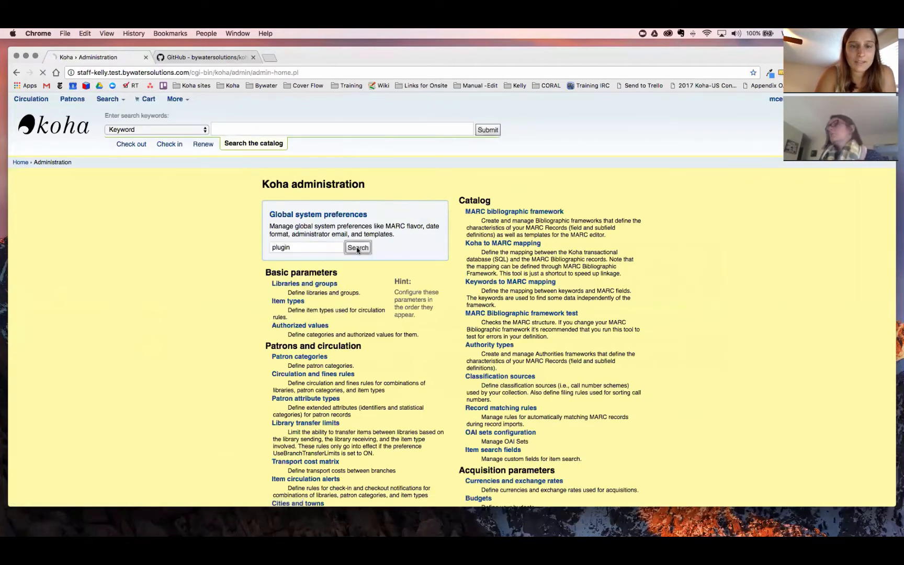
{"action": "left_click", "coordinate": [357, 248]}
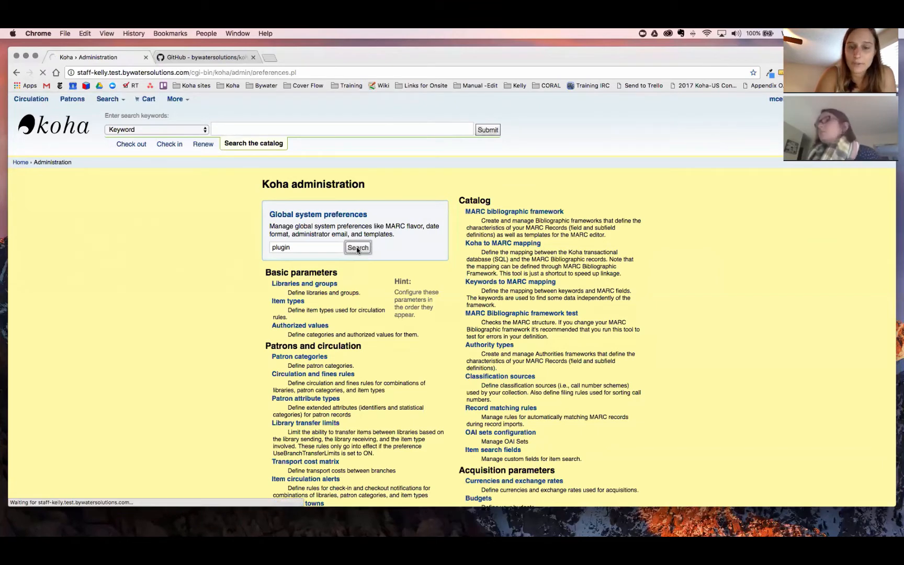
{"action": "left_click", "coordinate": [358, 247]}
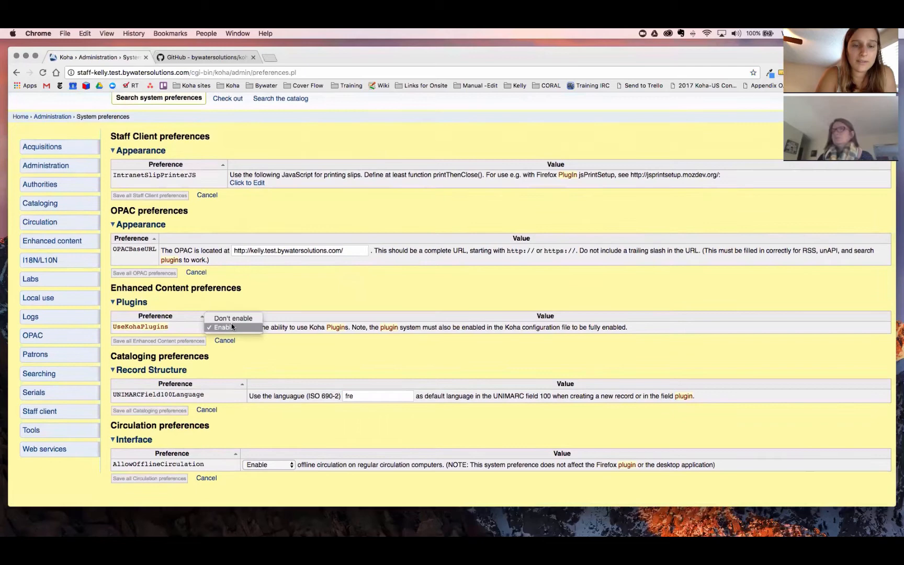
- Leave UseKohaPlugins set to Enable and return to Administration via the More menu
{"action": "left_click", "coordinate": [223, 327]}
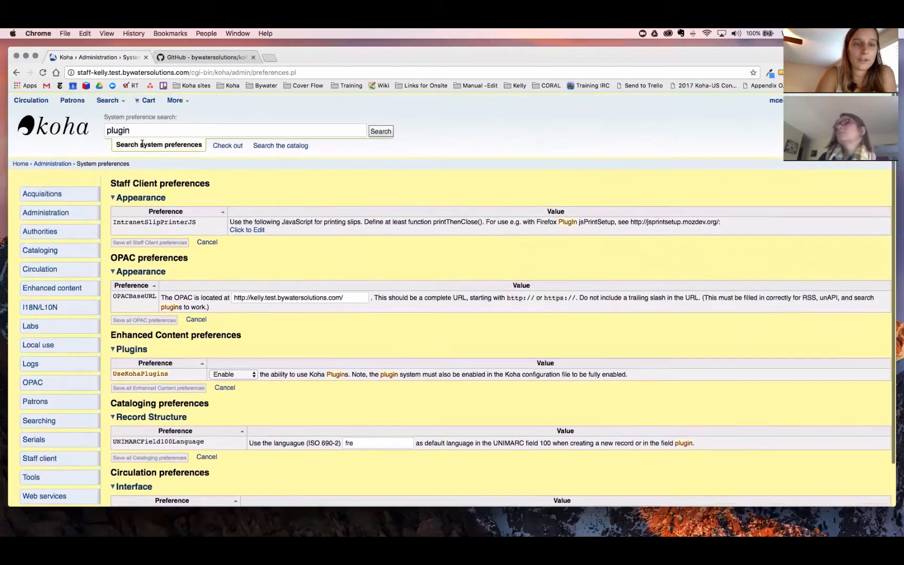
{"action": "left_click", "coordinate": [175, 100]}
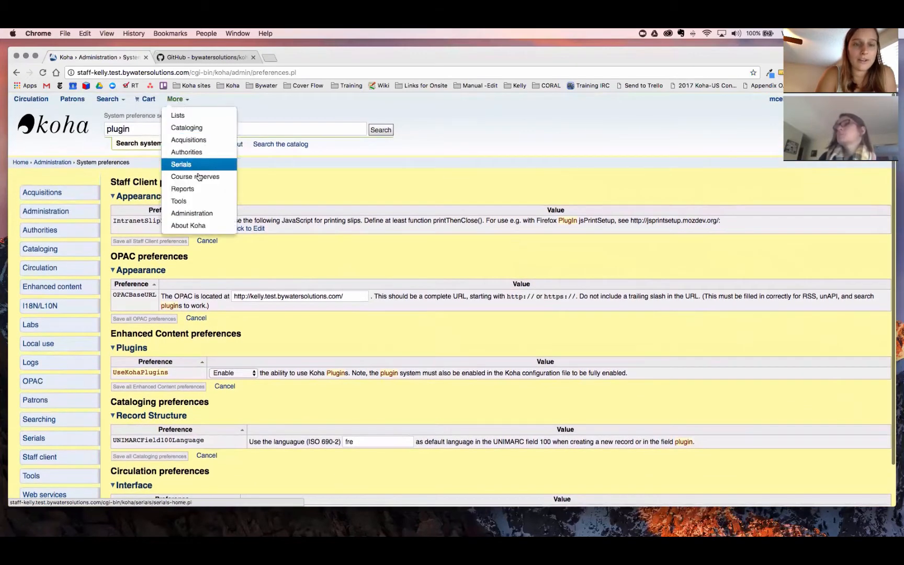
{"action": "mouse_move", "coordinate": [191, 213]}
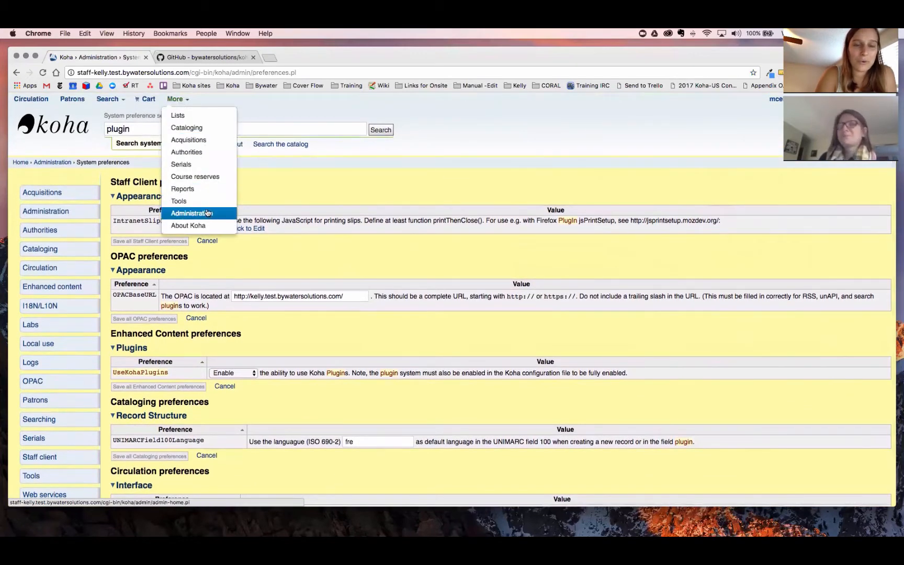
{"action": "left_click", "coordinate": [190, 214]}
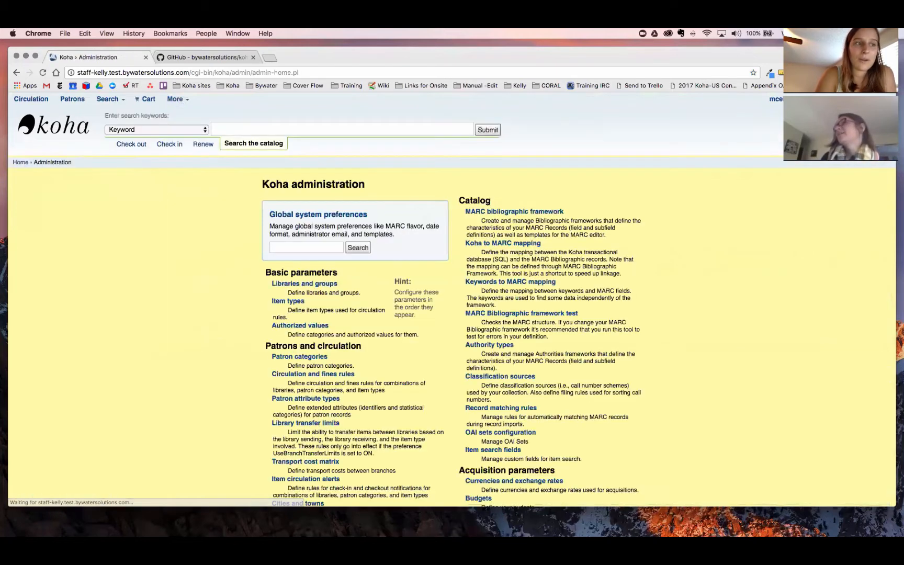
- Go to Manage plugins, showing the installed Patron Emailer plugin version 2
{"action": "scroll", "scroll_direction": "down", "scroll_amount": 3}
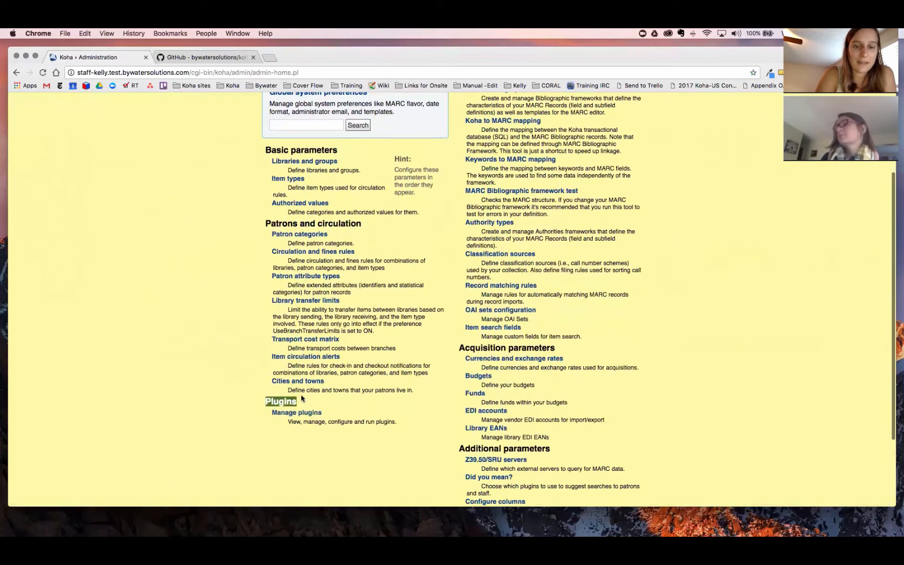
{"action": "left_click", "coordinate": [296, 413]}
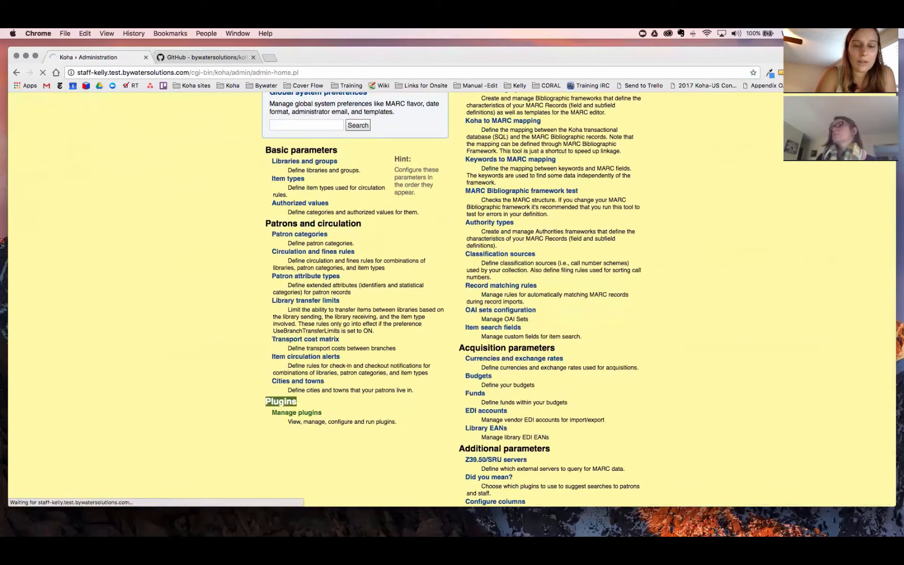
{"action": "left_click", "coordinate": [296, 413]}
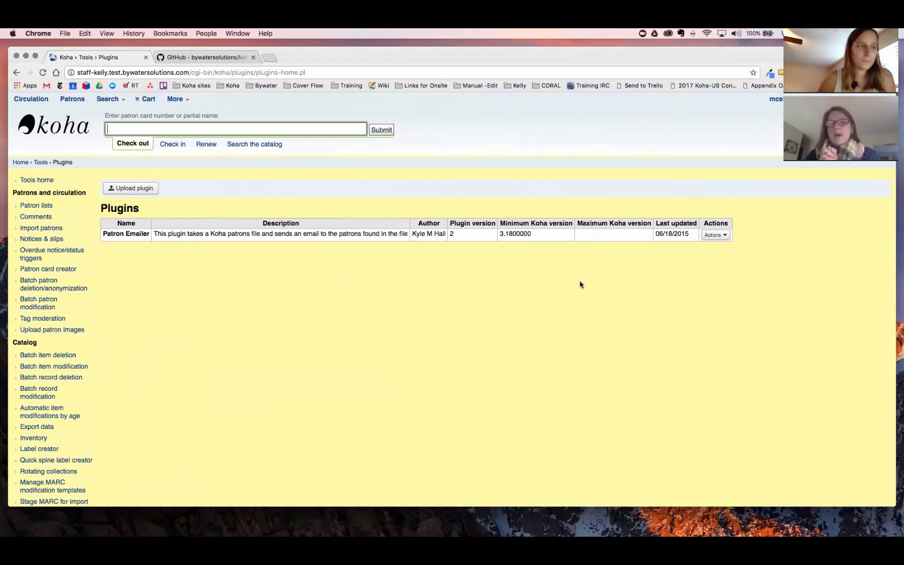
{"action": "mouse_move", "coordinate": [353, 224]}
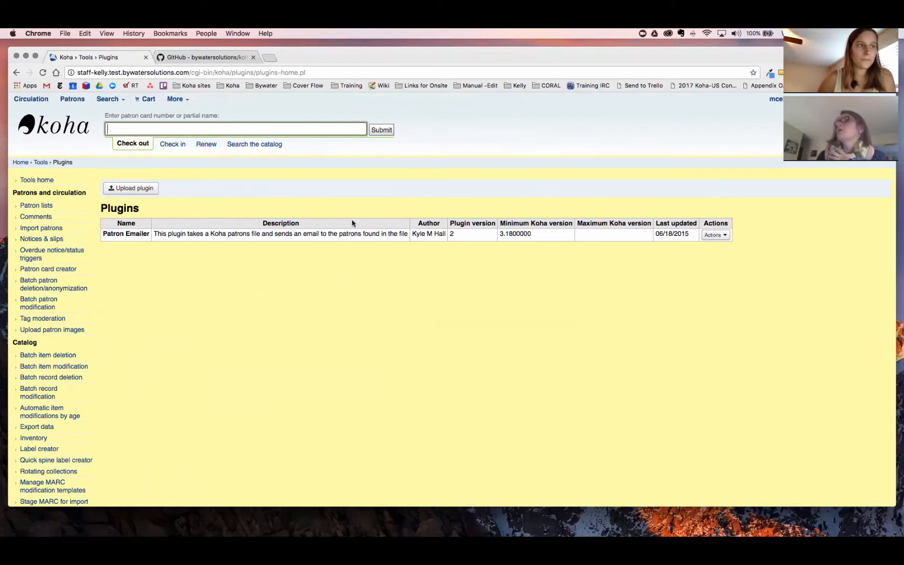
- Navigate from the Plugins page to the Reports module home
{"action": "double_click", "coordinate": [120, 208]}
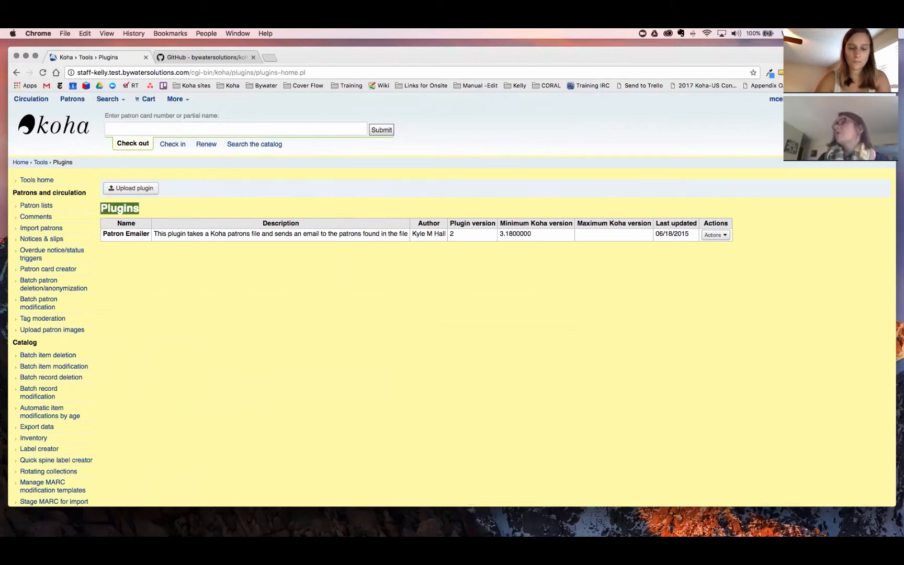
{"action": "left_click", "coordinate": [715, 235]}
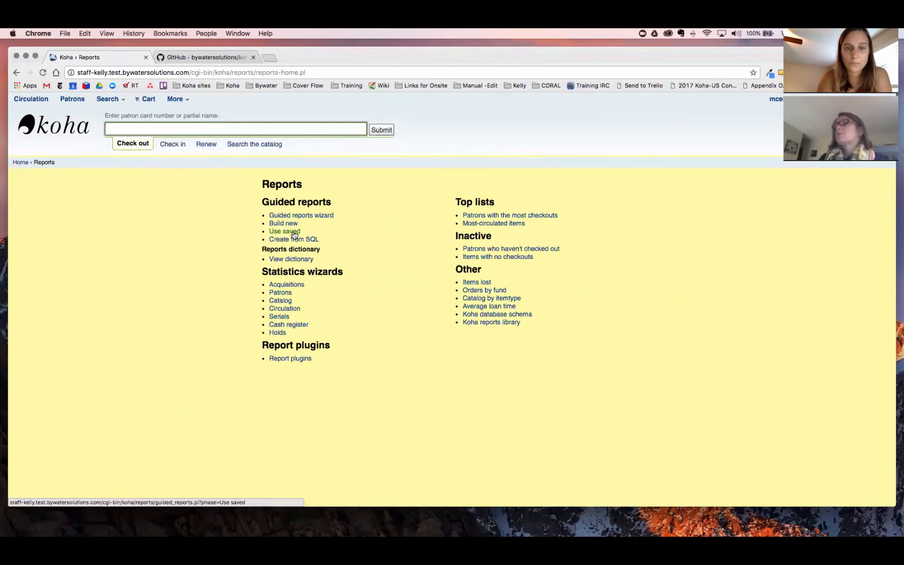
- Show the saved guided reports list including the emailer reports
{"action": "left_click", "coordinate": [284, 231]}
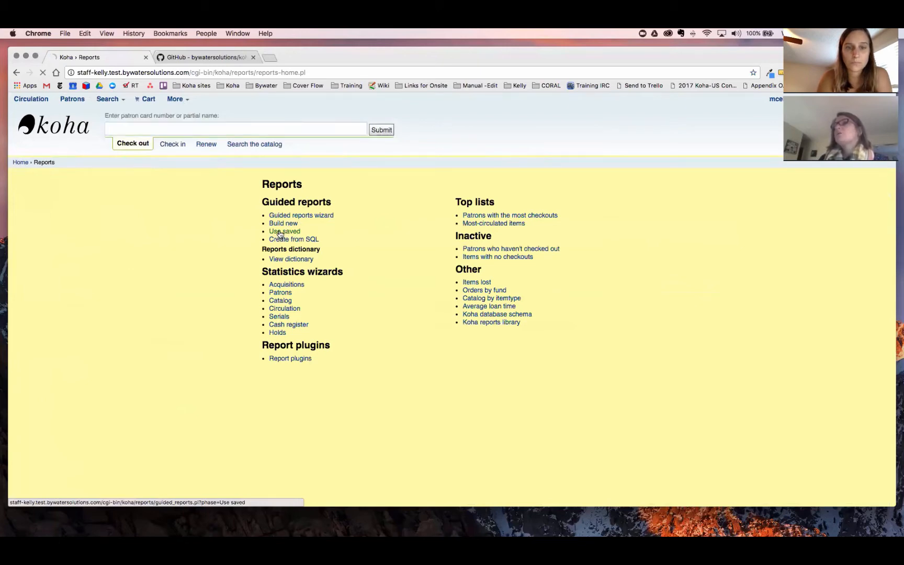
{"action": "left_click", "coordinate": [285, 231]}
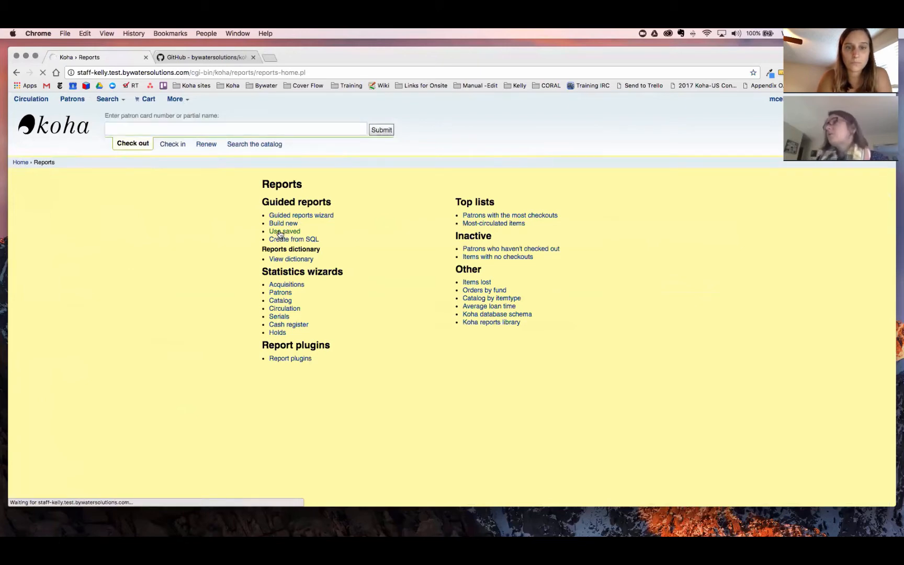
{"action": "left_click", "coordinate": [285, 231]}
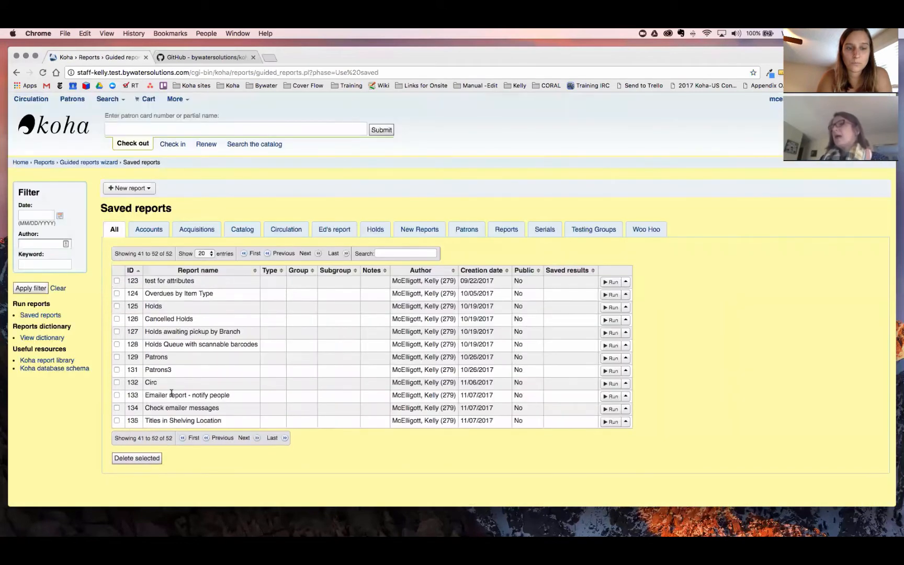
- Edit report 133 'Emailer report - notify people' to view its borrowers and accountlines SQL
{"action": "double_click", "coordinate": [186, 395]}
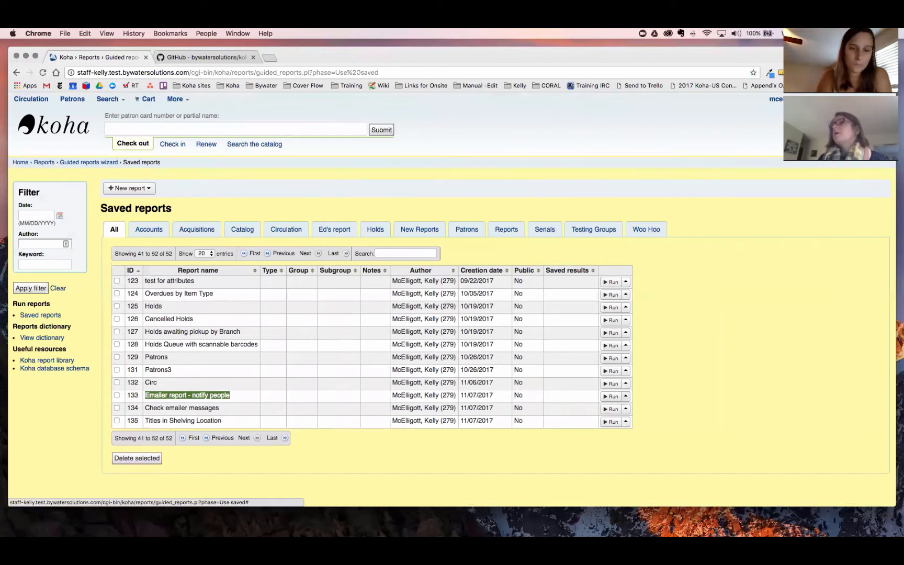
{"action": "left_click", "coordinate": [626, 333]}
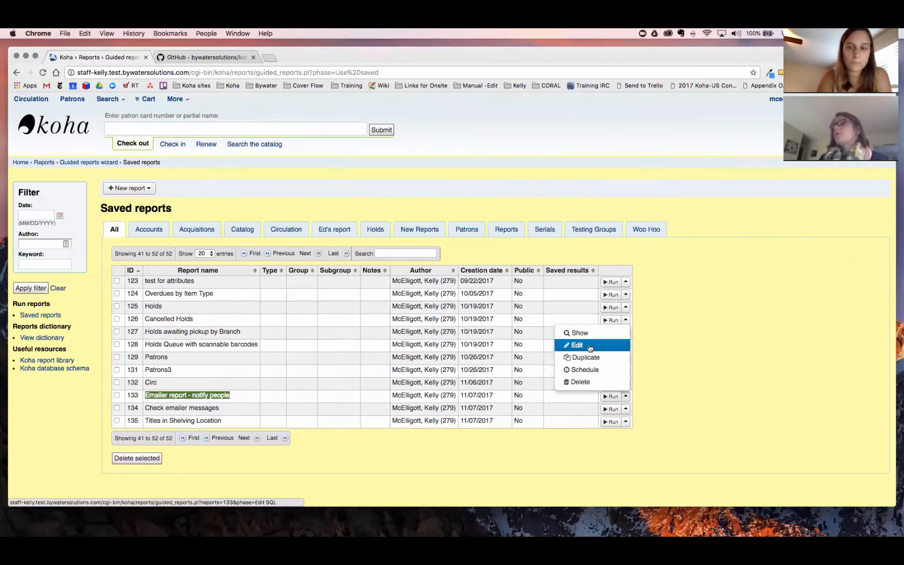
{"action": "left_click", "coordinate": [575, 346]}
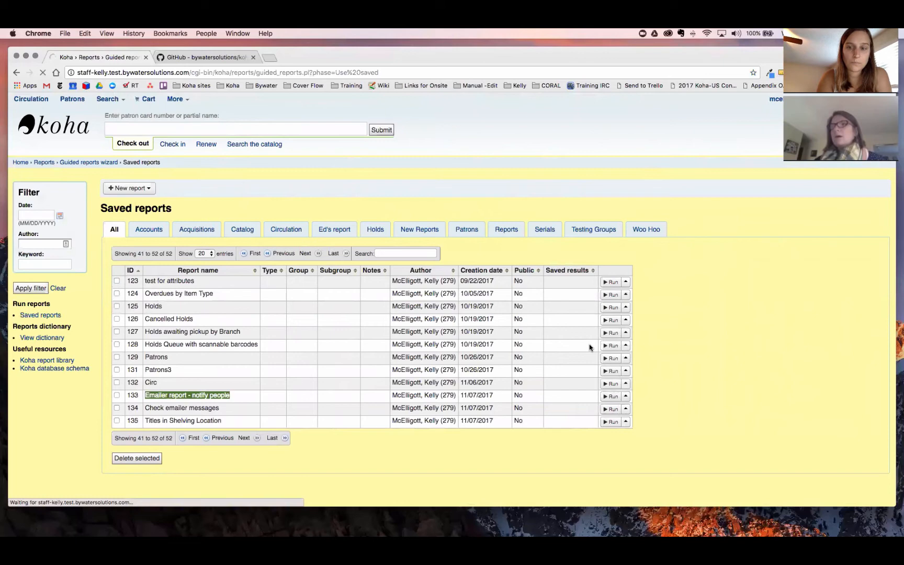
{"action": "left_click", "coordinate": [188, 395]}
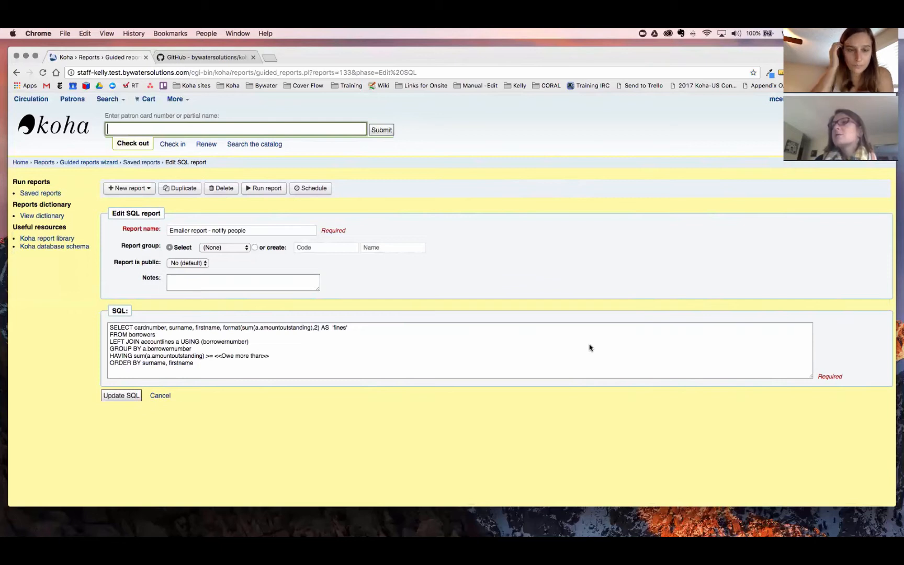
{"action": "mouse_move", "coordinate": [337, 380]}
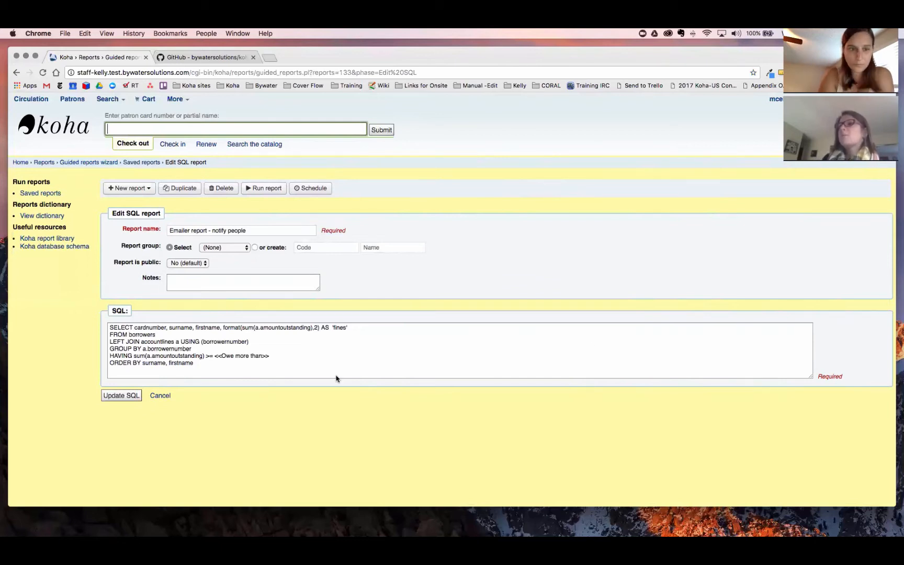
{"action": "double_click", "coordinate": [242, 356]}
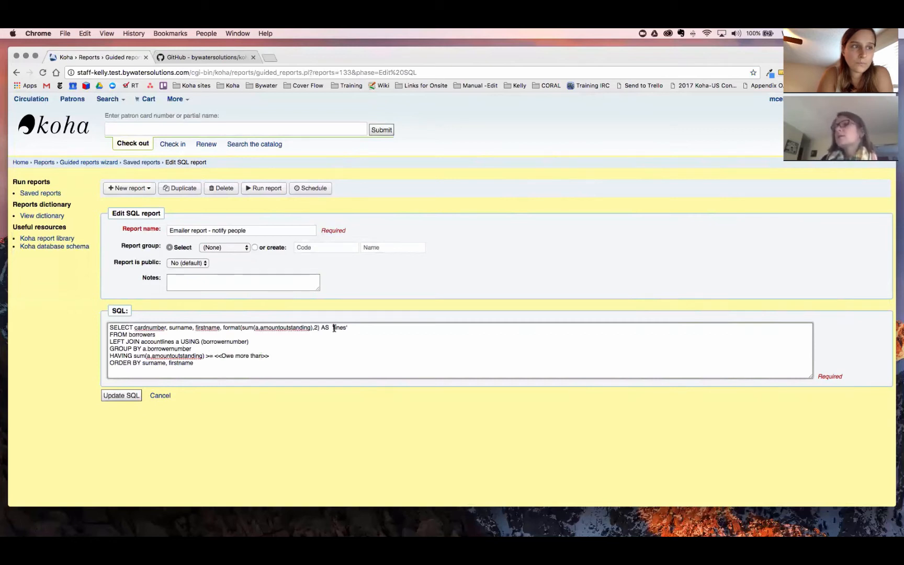
{"action": "double_click", "coordinate": [339, 327]}
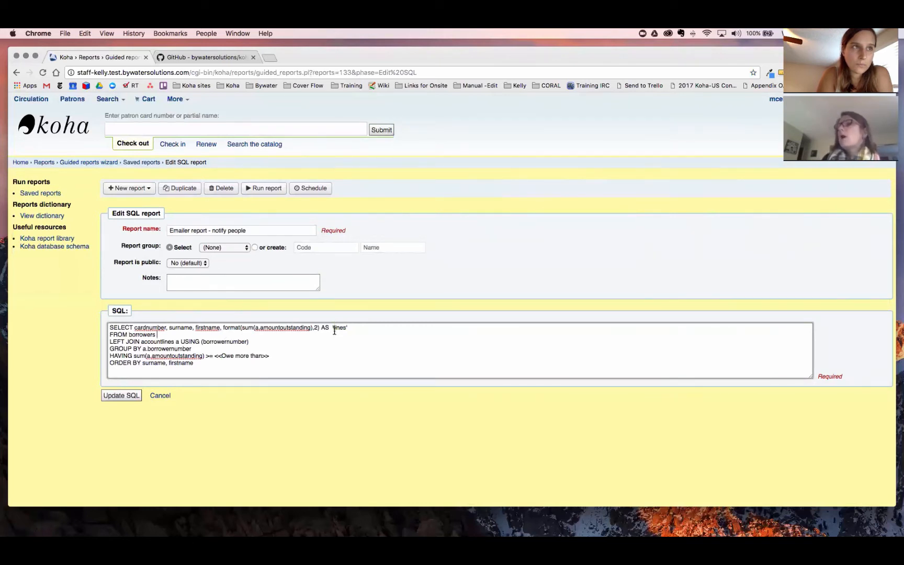
{"action": "double_click", "coordinate": [282, 328]}
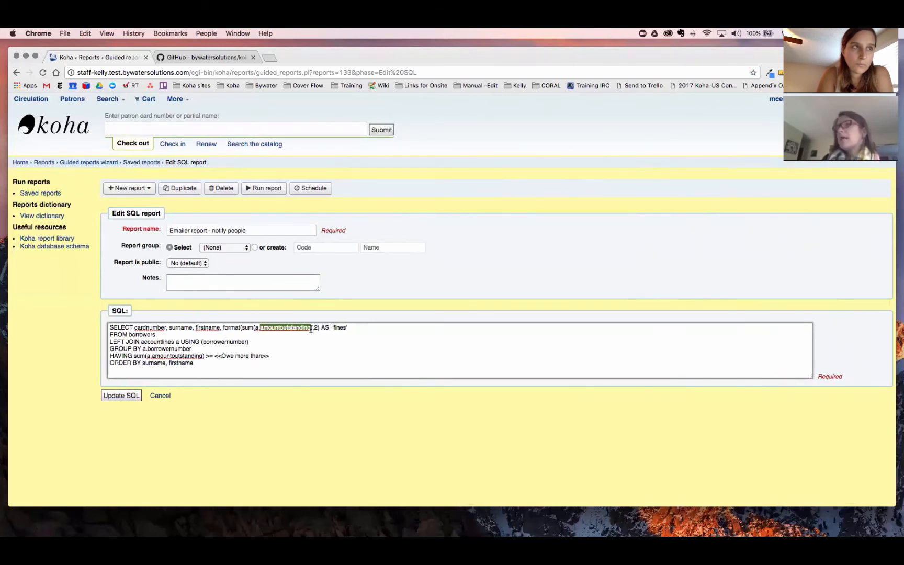
{"action": "double_click", "coordinate": [339, 328]}
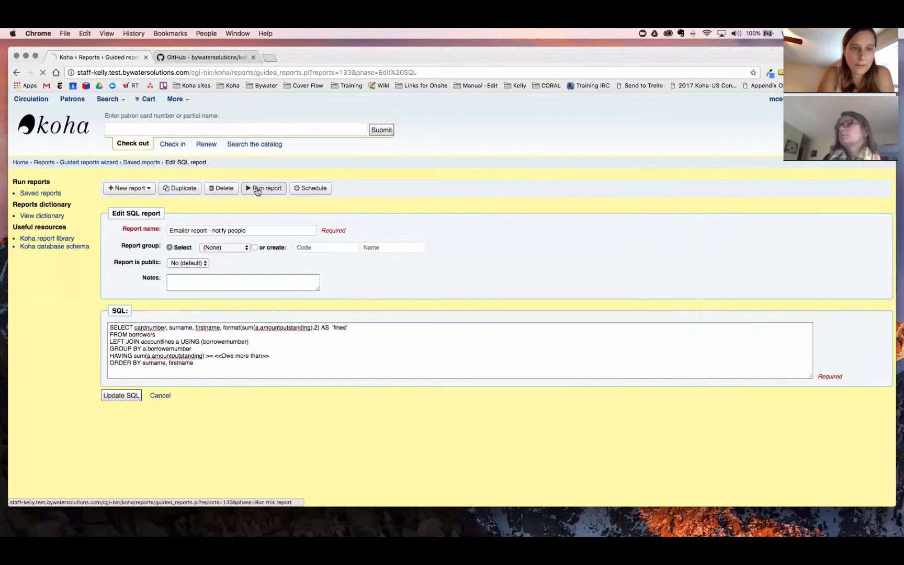
- Run the notify-people report with an owed-more-than amount of 10.00
{"action": "left_click", "coordinate": [263, 189]}
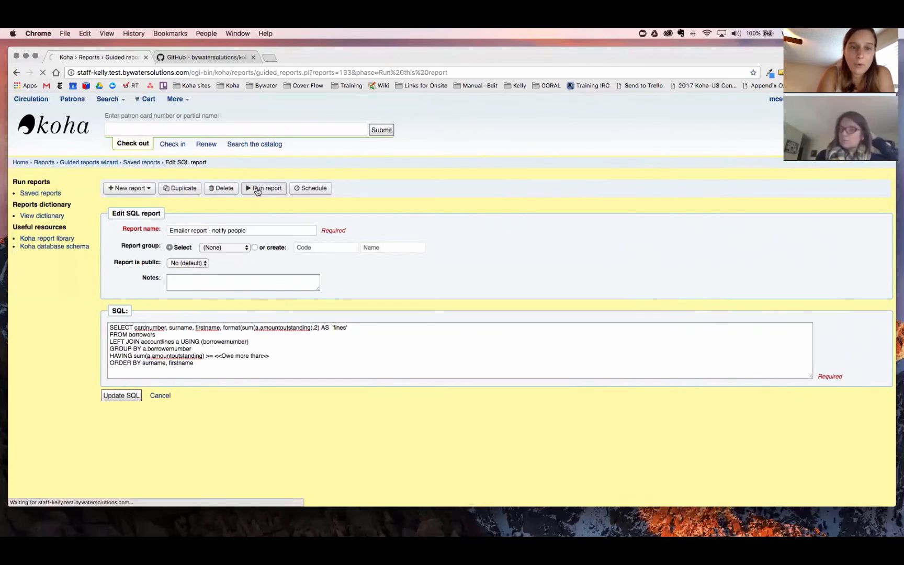
{"action": "left_click", "coordinate": [264, 188]}
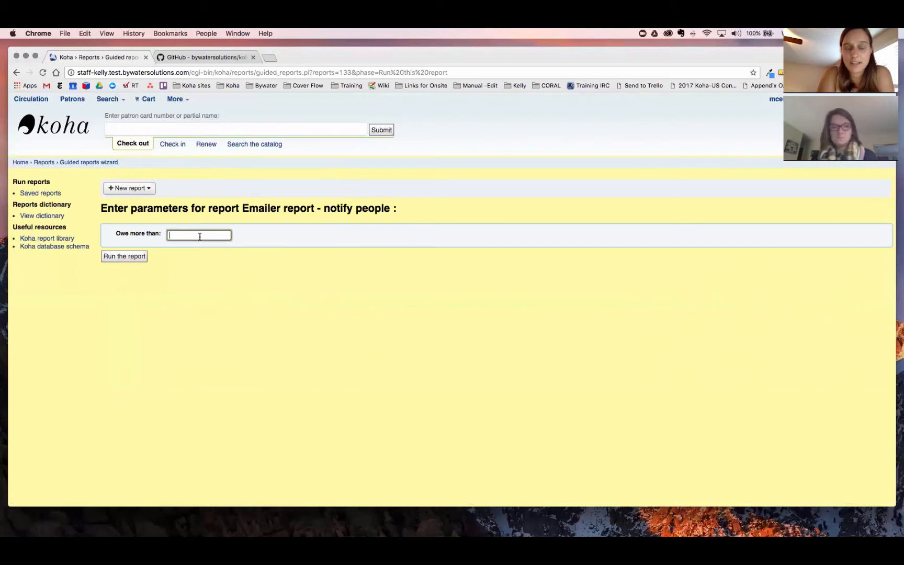
{"action": "type", "text": "10.00"}
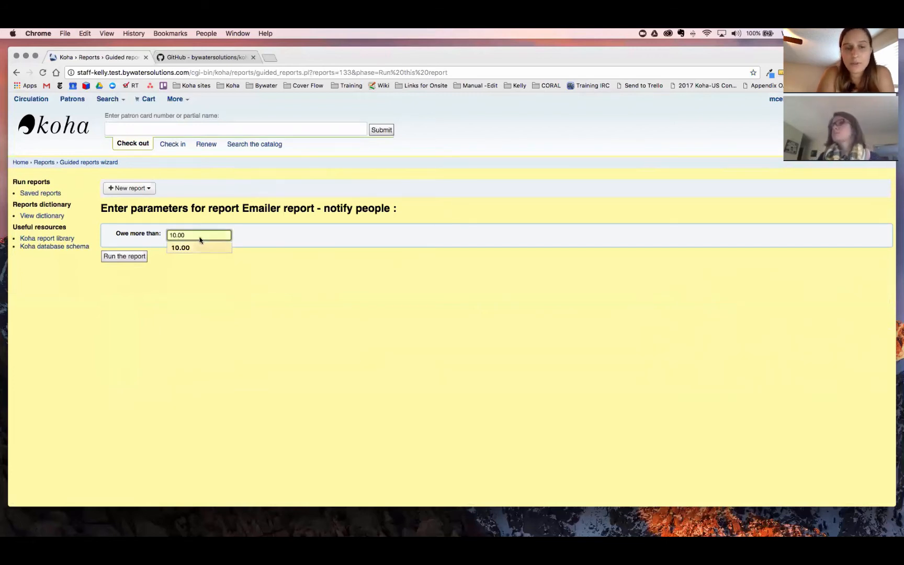
{"action": "left_click", "coordinate": [199, 234]}
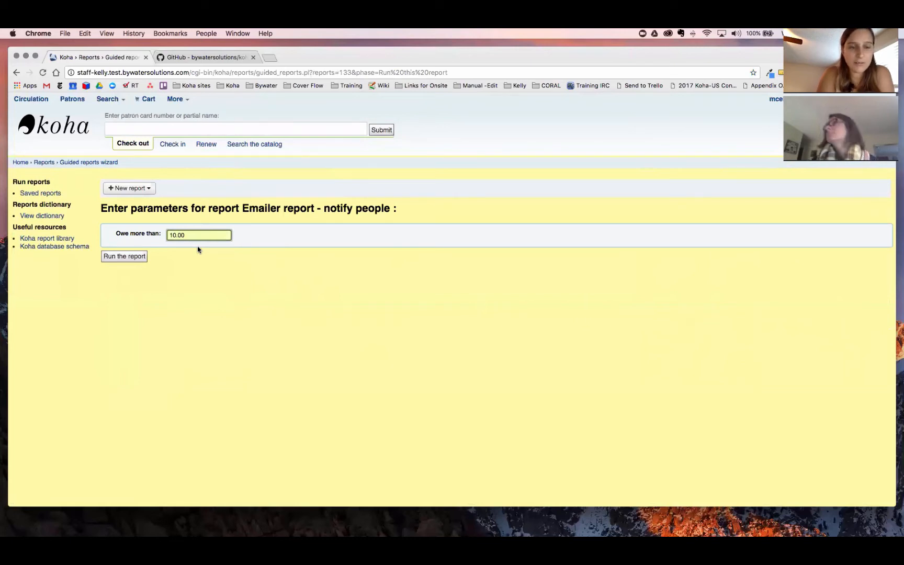
{"action": "left_click", "coordinate": [123, 256]}
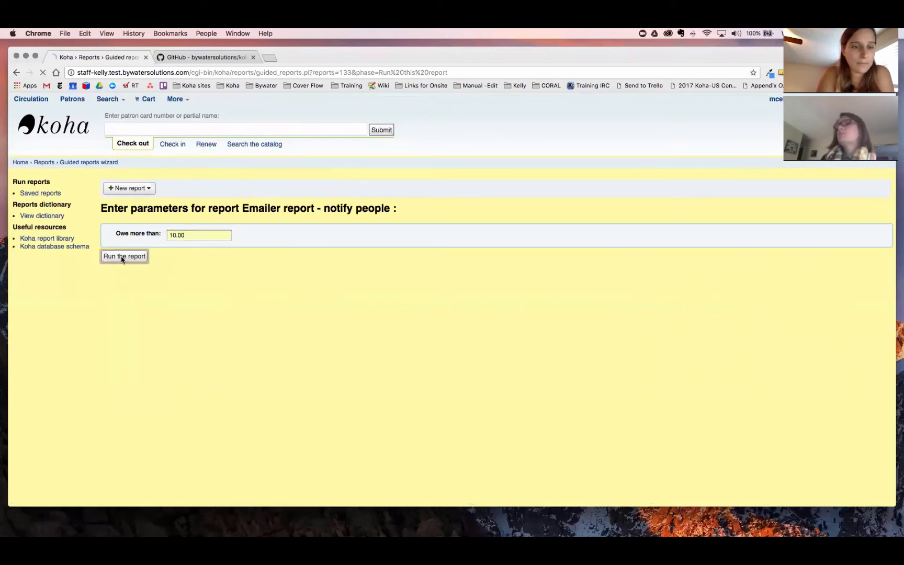
{"action": "left_click", "coordinate": [123, 257]}
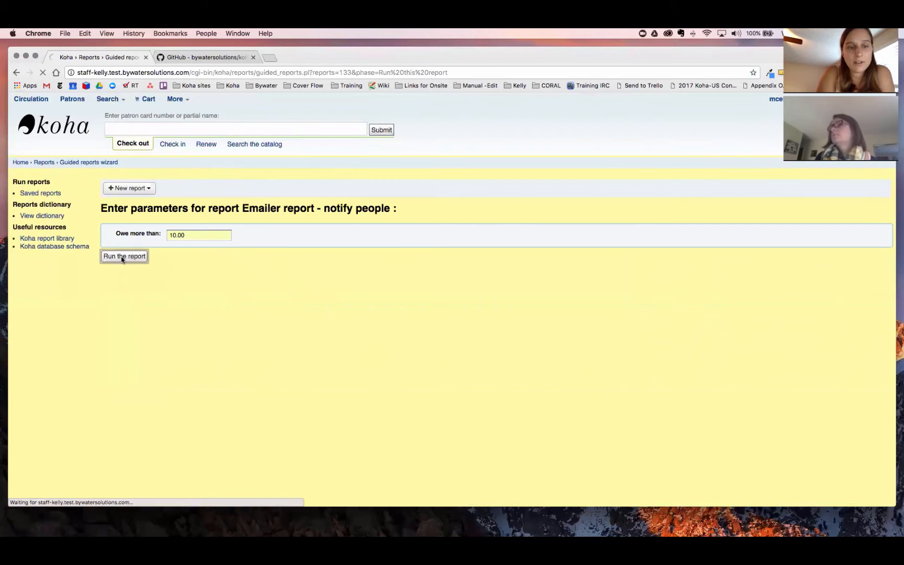
- Download the three resulting patron fine rows as comma-separated text
{"action": "left_click", "coordinate": [124, 257]}
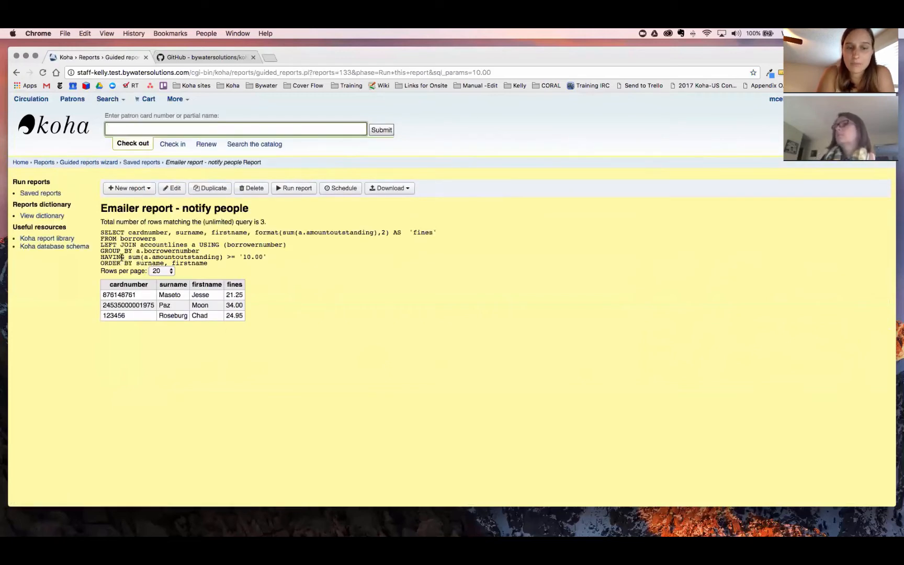
{"action": "mouse_move", "coordinate": [267, 297]}
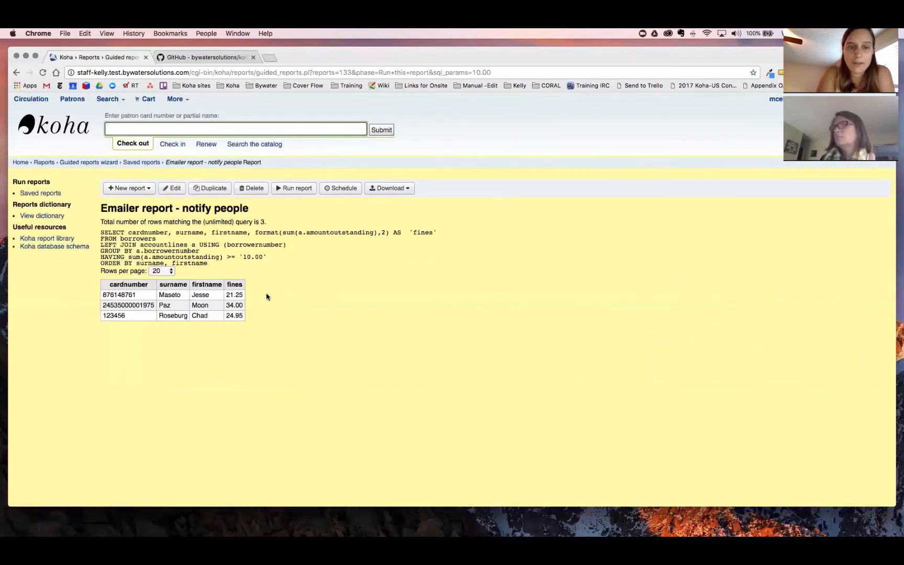
{"action": "left_click", "coordinate": [389, 188]}
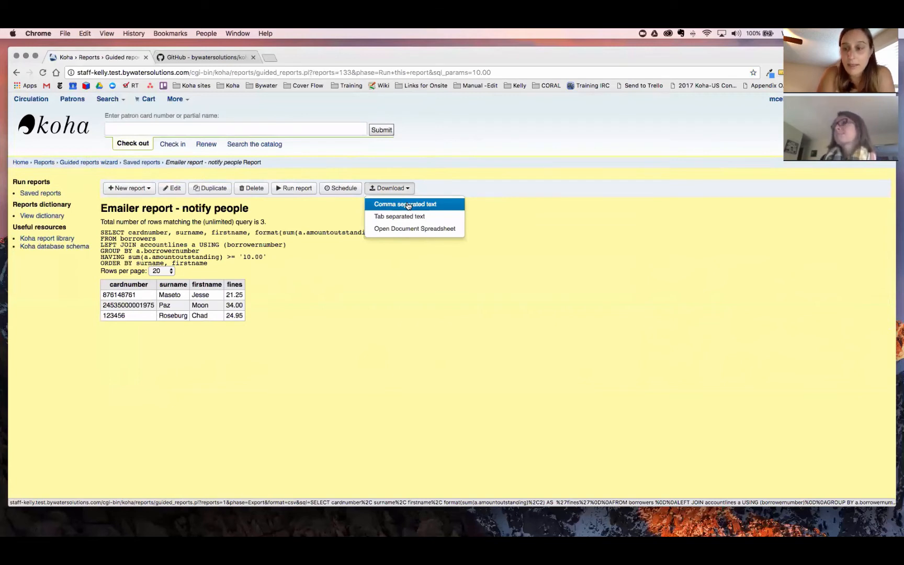
{"action": "left_click", "coordinate": [405, 204]}
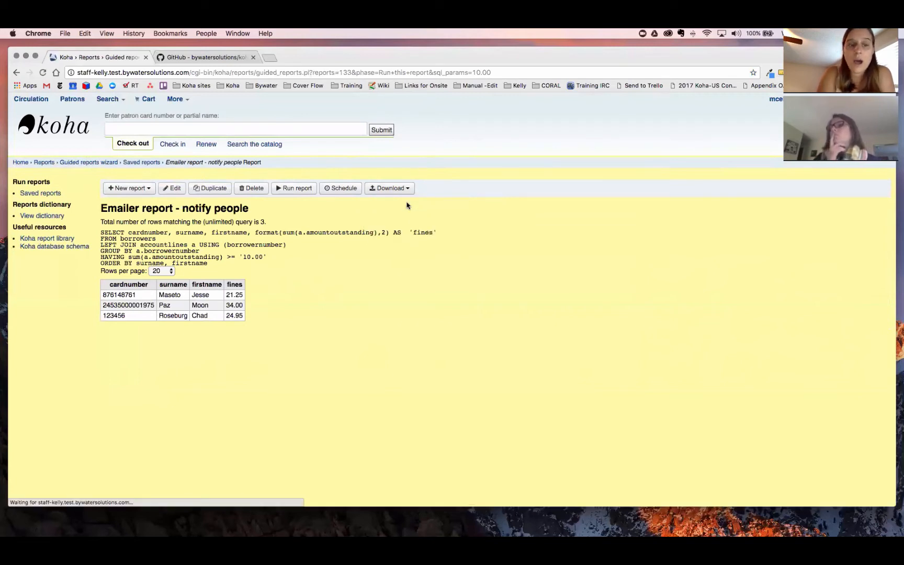
{"action": "left_click", "coordinate": [389, 189]}
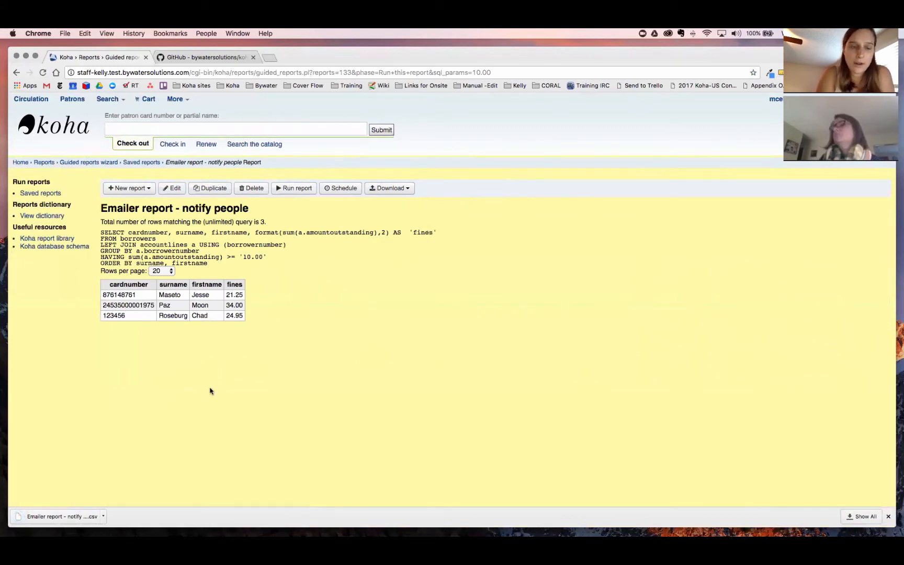
{"action": "mouse_move", "coordinate": [171, 188]}
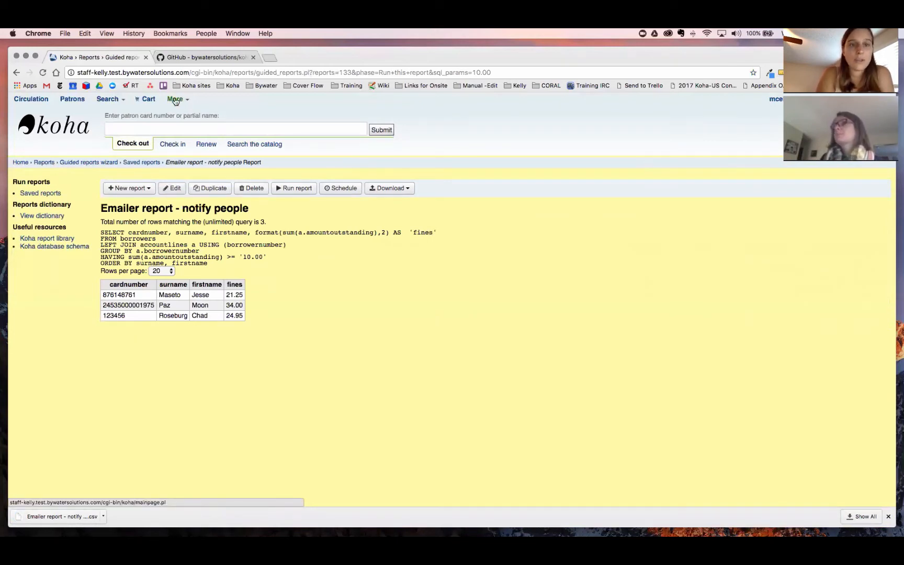
- Go from the More menu to the Tools area's tool plugins page
{"action": "left_click", "coordinate": [175, 98]}
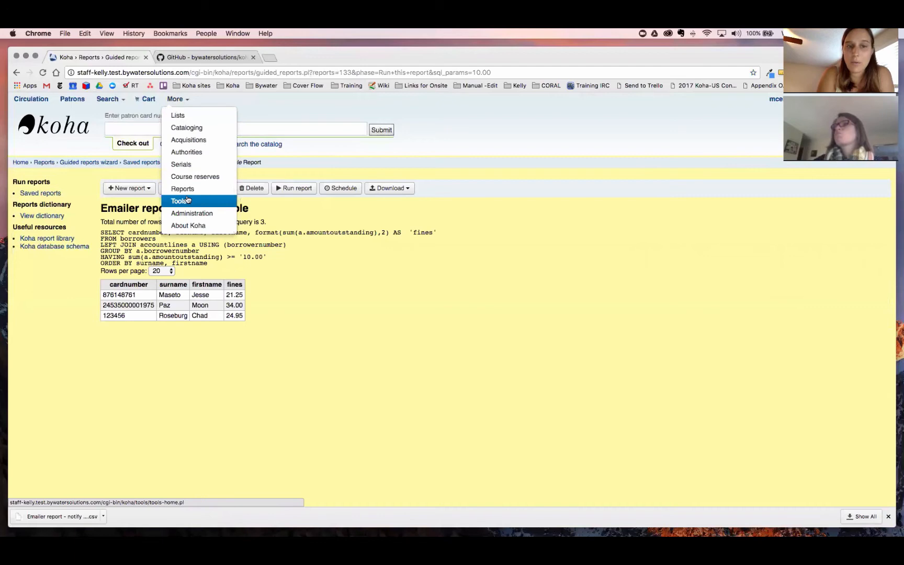
{"action": "mouse_move", "coordinate": [192, 214]}
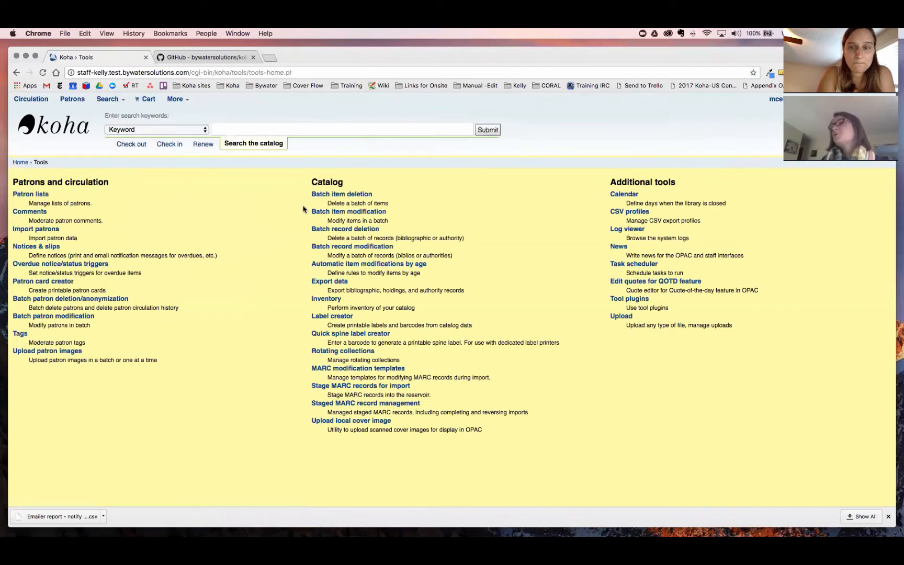
{"action": "left_click", "coordinate": [629, 281]}
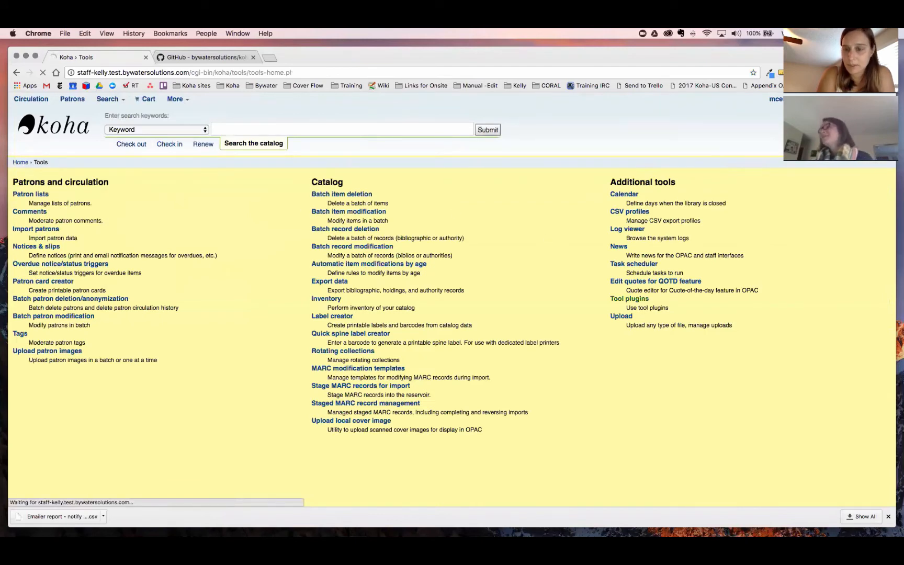
{"action": "left_click", "coordinate": [629, 298]}
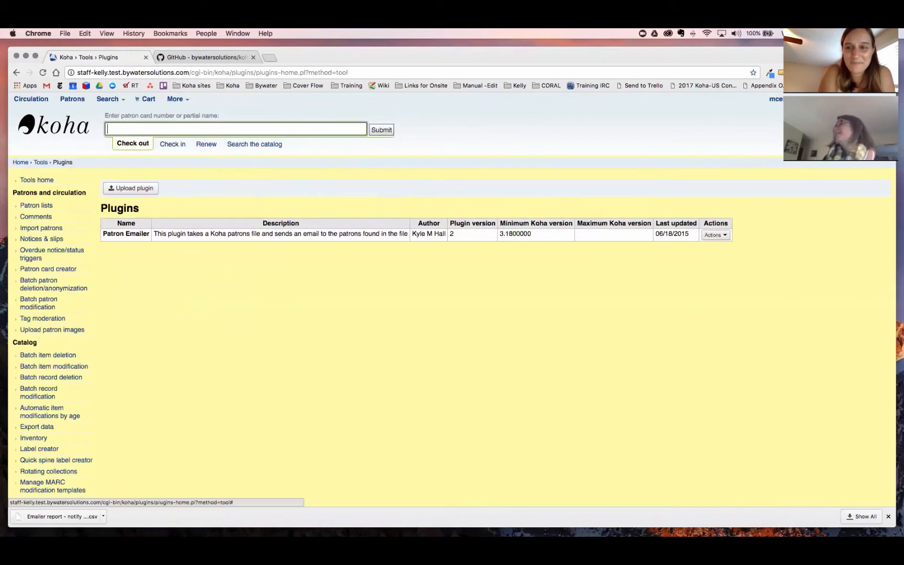
- Choose Configure from the Patron Emailer plugin's Actions menu
{"action": "left_click", "coordinate": [715, 234]}
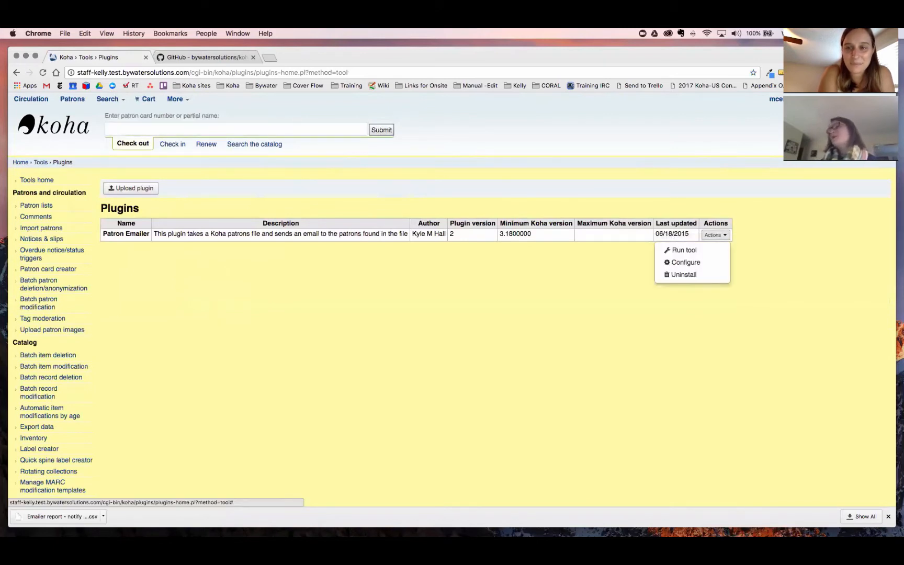
{"action": "left_click", "coordinate": [684, 250]}
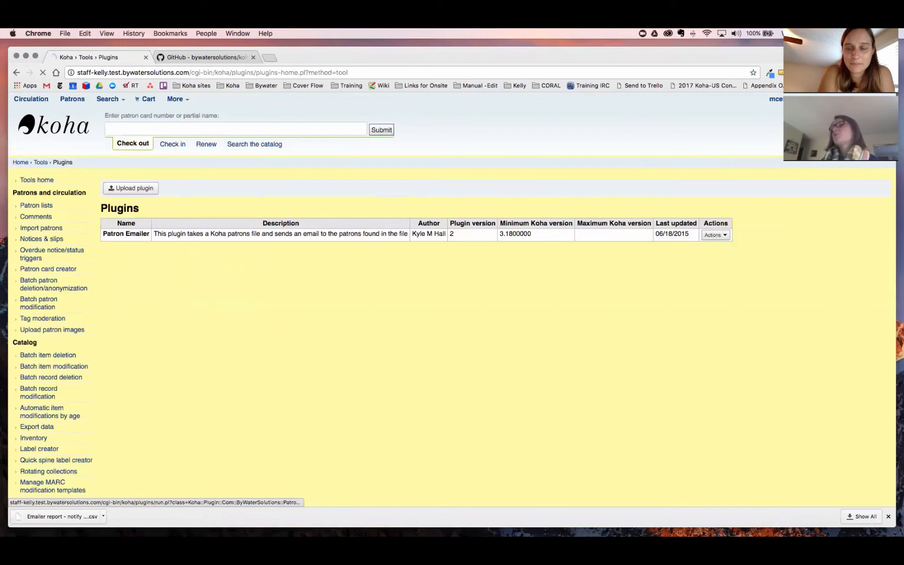
{"action": "left_click", "coordinate": [714, 234]}
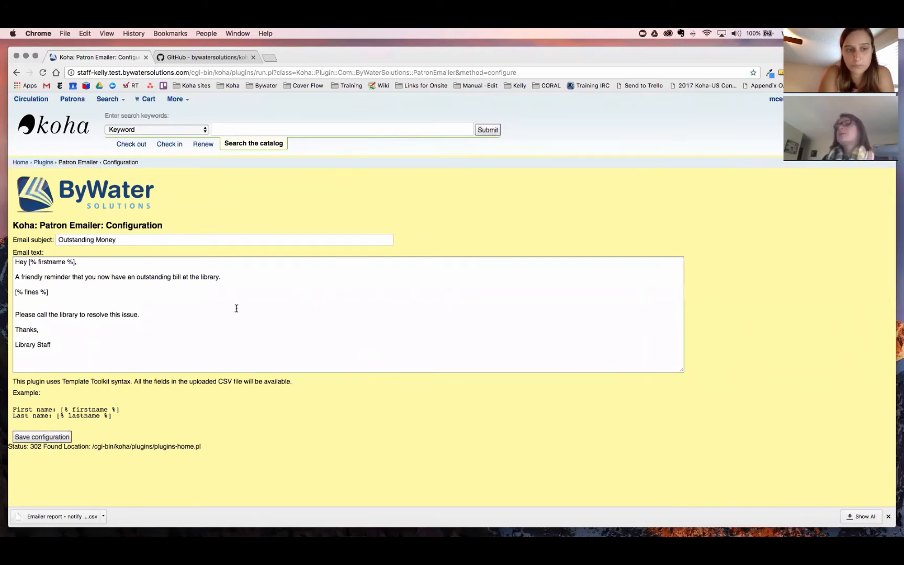
{"action": "mouse_move", "coordinate": [42, 262]}
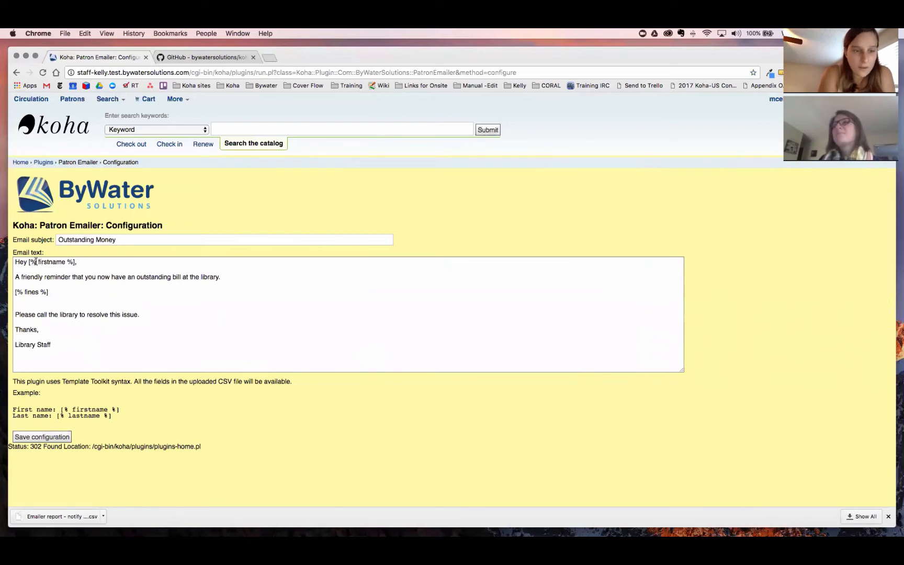
{"action": "double_click", "coordinate": [50, 262]}
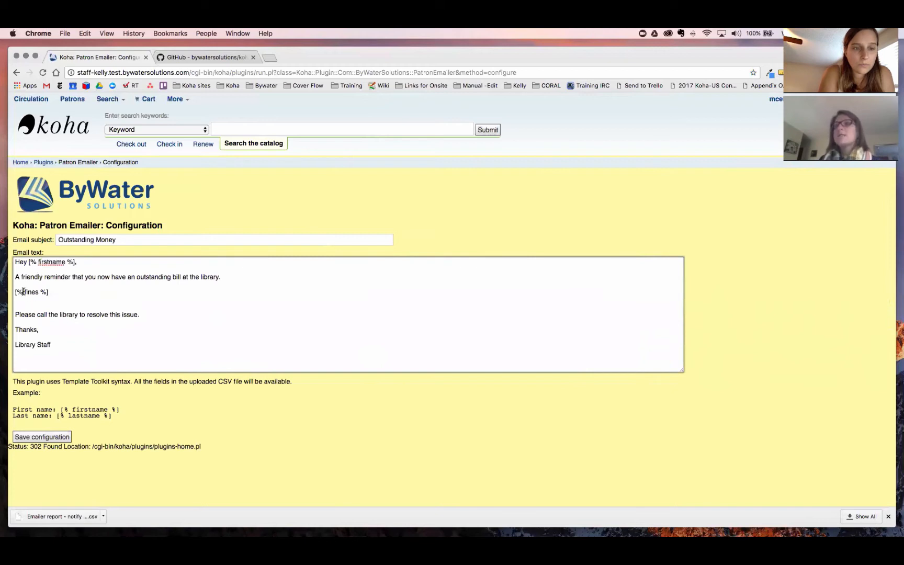
{"action": "double_click", "coordinate": [30, 292]}
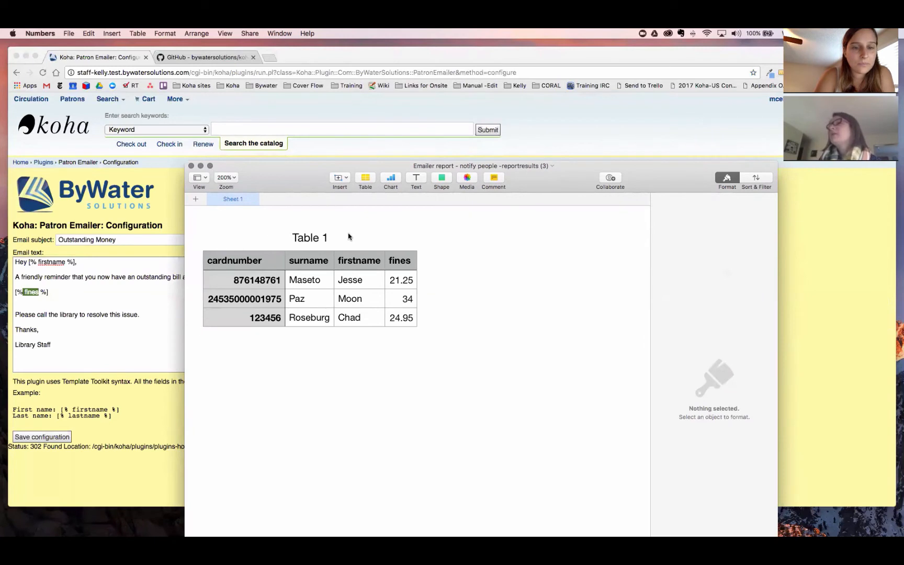
- Select the downloaded results table in Numbers and highlight its fines column heading
{"action": "left_click", "coordinate": [233, 261]}
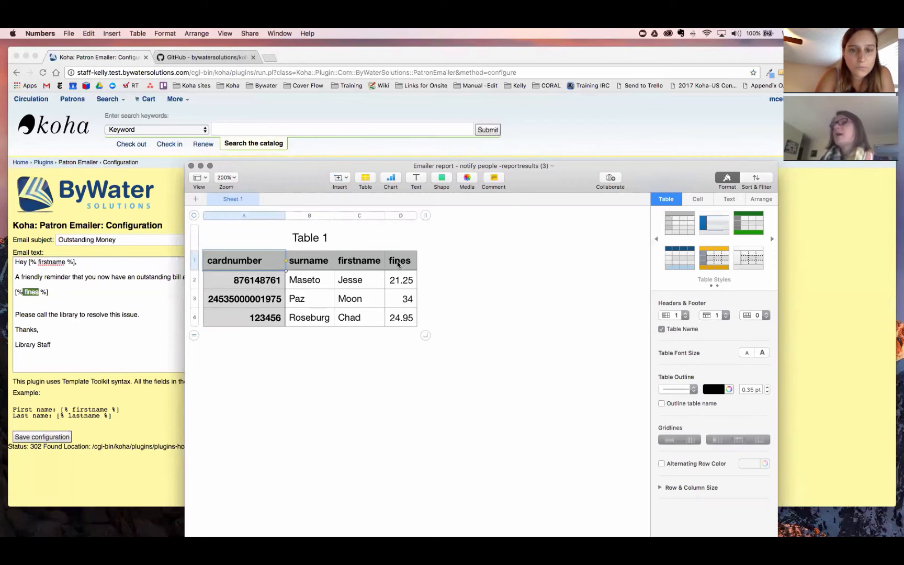
{"action": "left_click", "coordinate": [187, 170]}
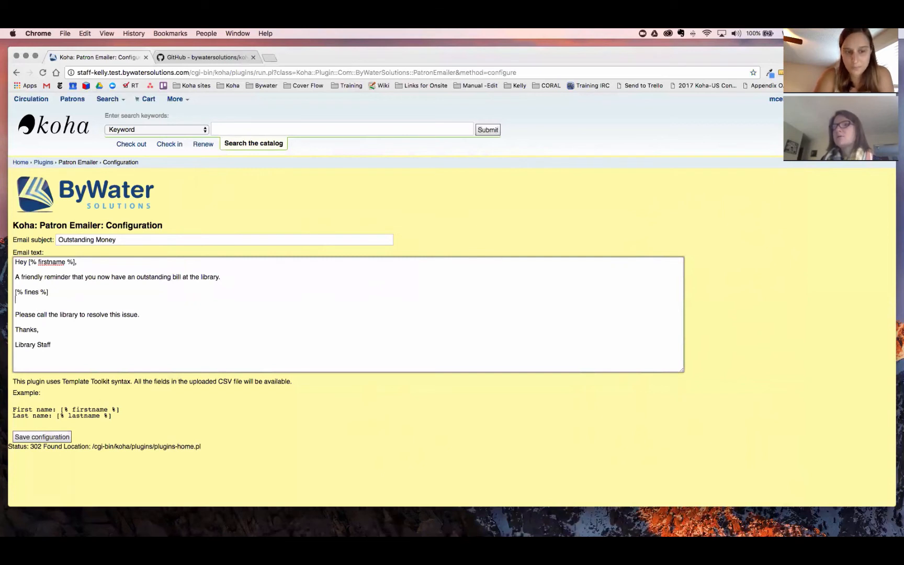
- Save the Outstanding Money email template configuration, returning to the plugins list
{"action": "left_click", "coordinate": [42, 436]}
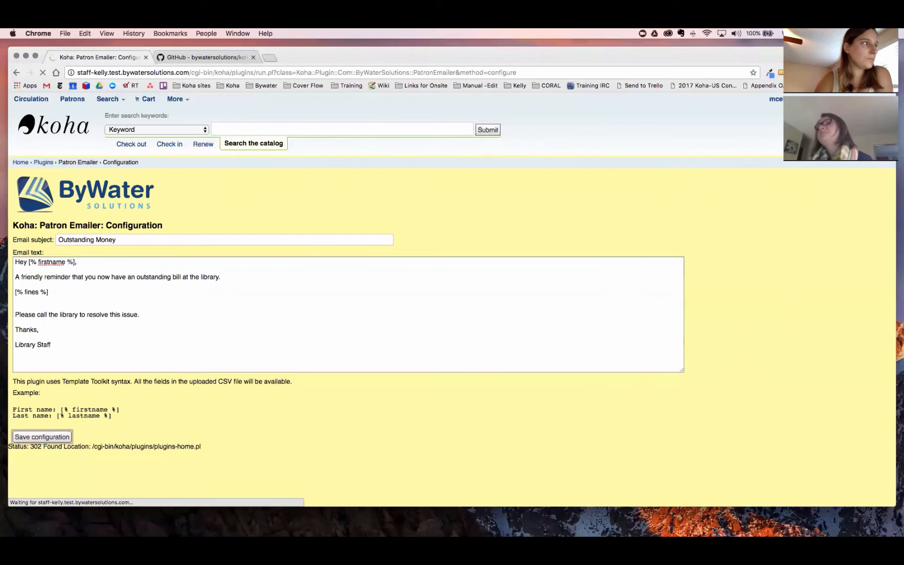
{"action": "left_click", "coordinate": [42, 436]}
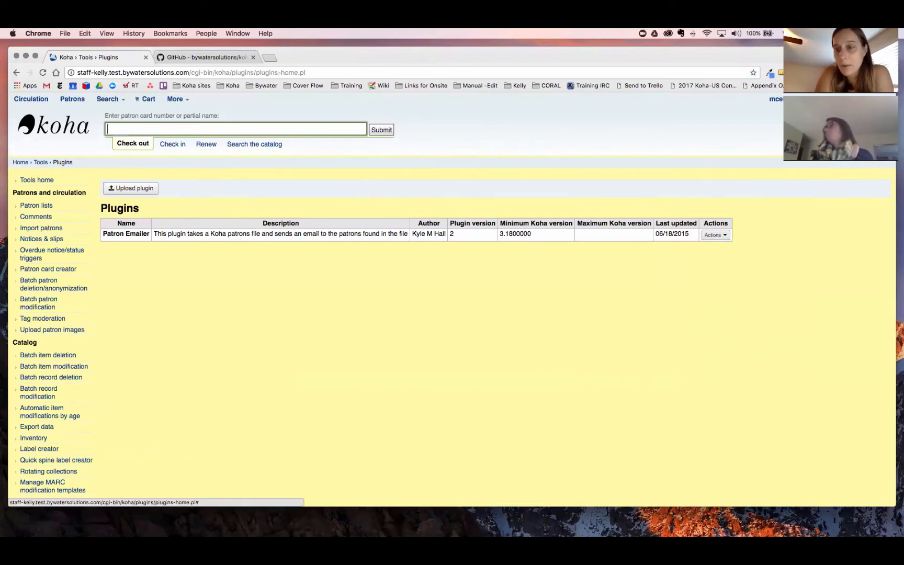
- Run the Patron Emailer tool from its Actions menu
{"action": "left_click", "coordinate": [714, 234]}
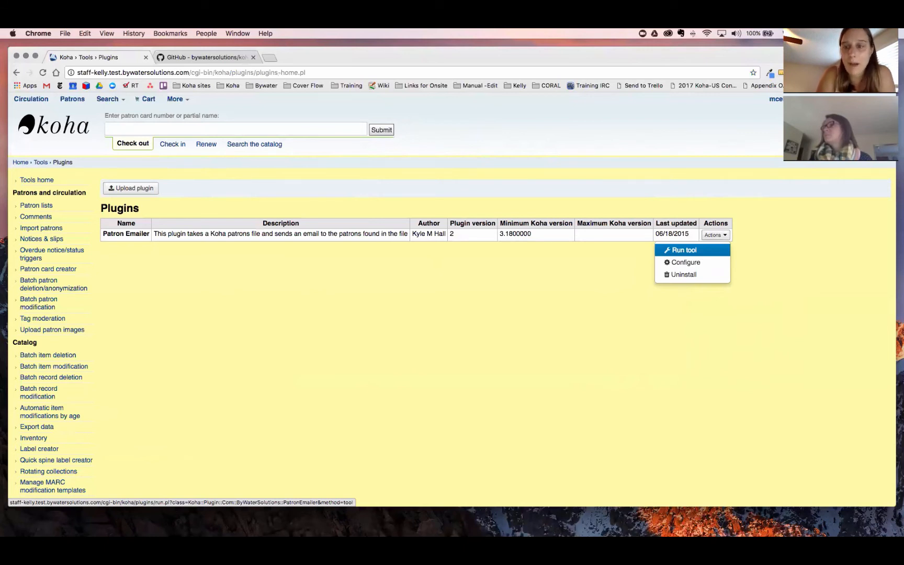
{"action": "left_click", "coordinate": [685, 250]}
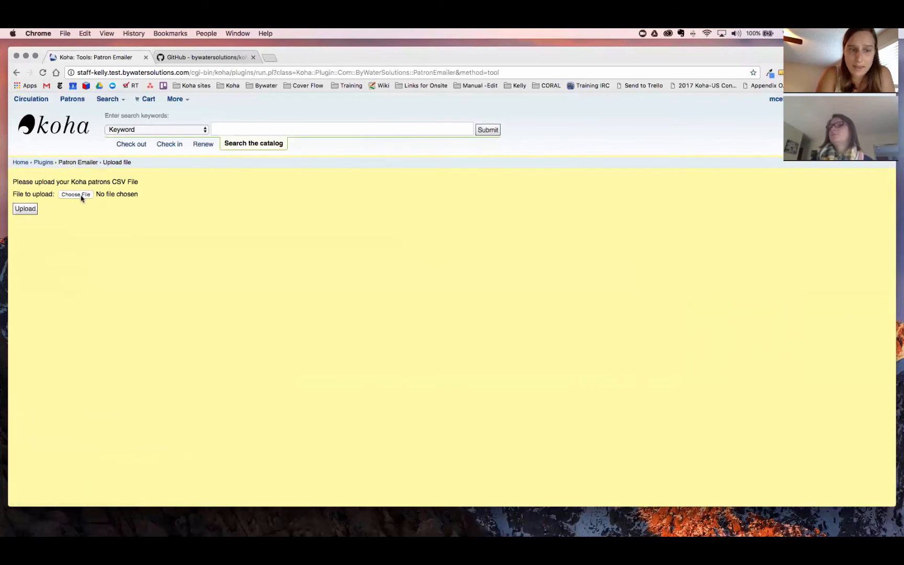
- Choose the Emailer report CSV from Downloads and upload it to schedule the emails
{"action": "left_click", "coordinate": [75, 194]}
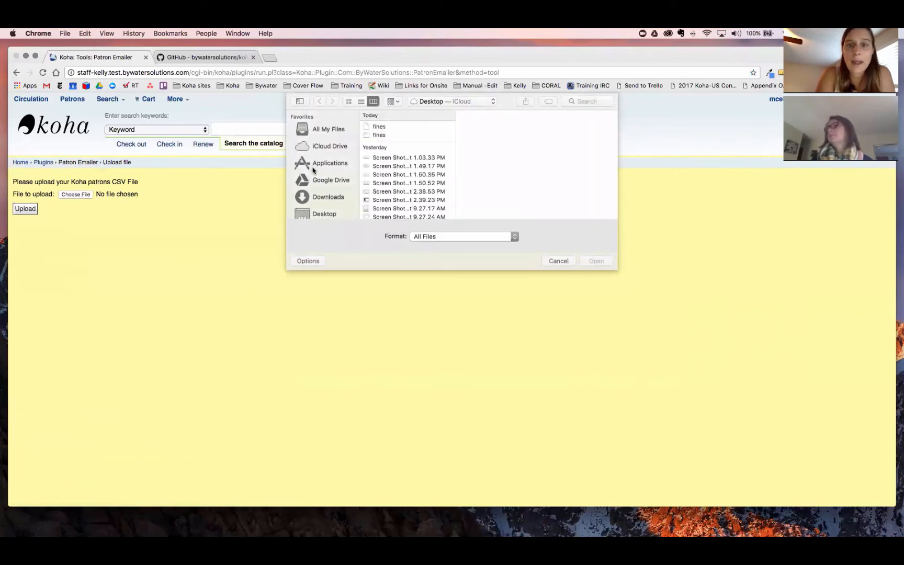
{"action": "left_click", "coordinate": [327, 197]}
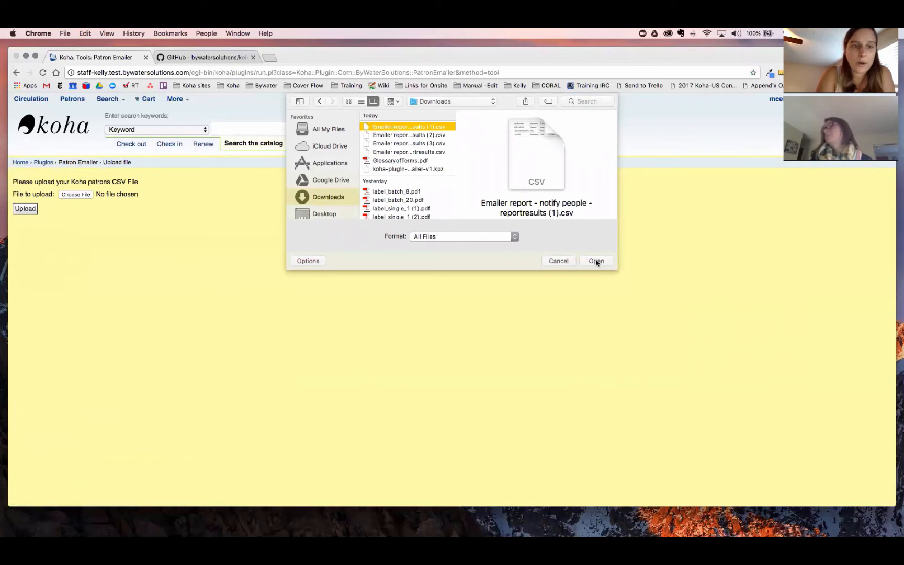
{"action": "left_click", "coordinate": [595, 260]}
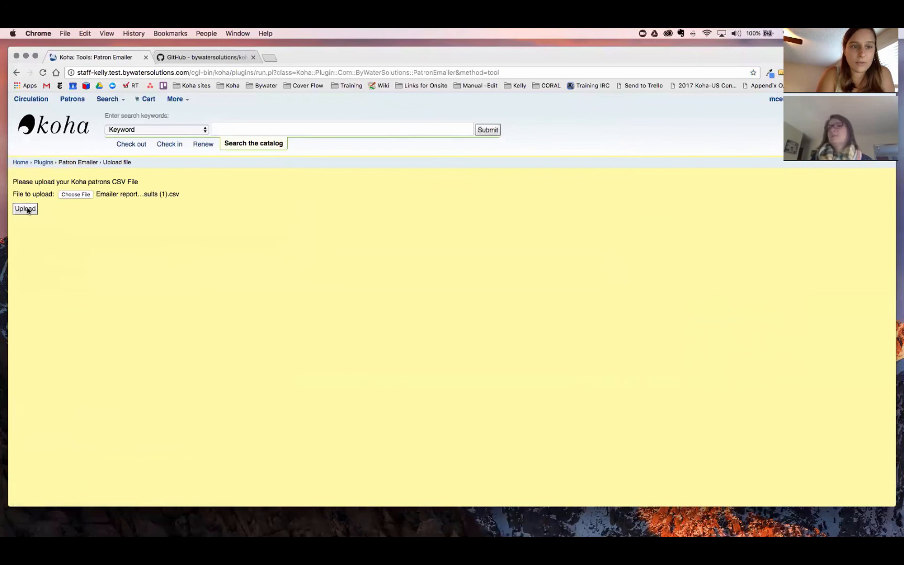
{"action": "left_click", "coordinate": [26, 209]}
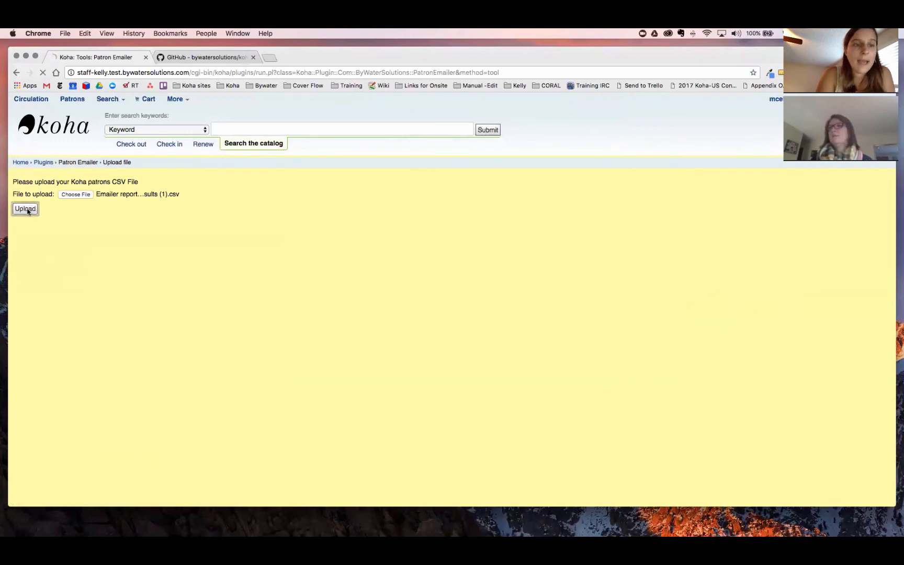
{"action": "left_click", "coordinate": [25, 208]}
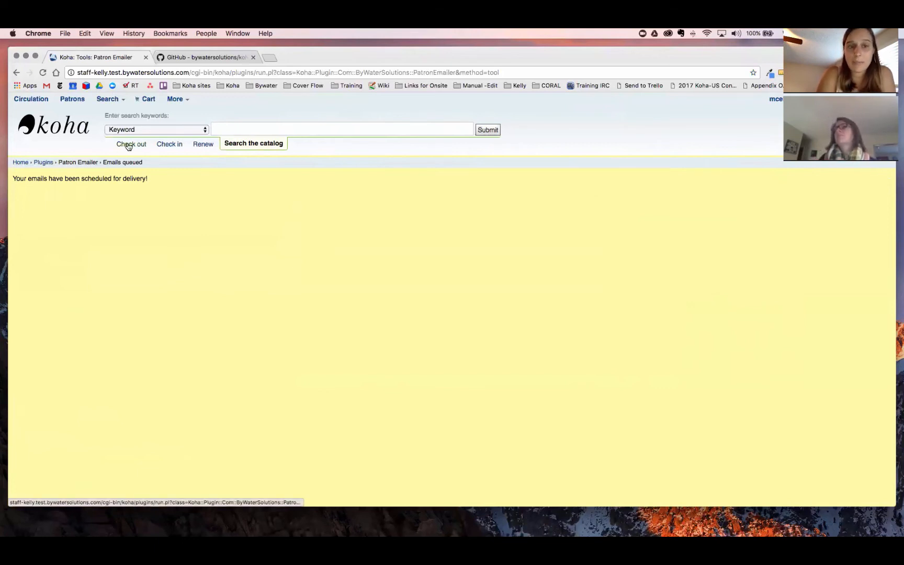
- Search checkout for patron 'maseto' and open the matching record
{"action": "left_click", "coordinate": [131, 145]}
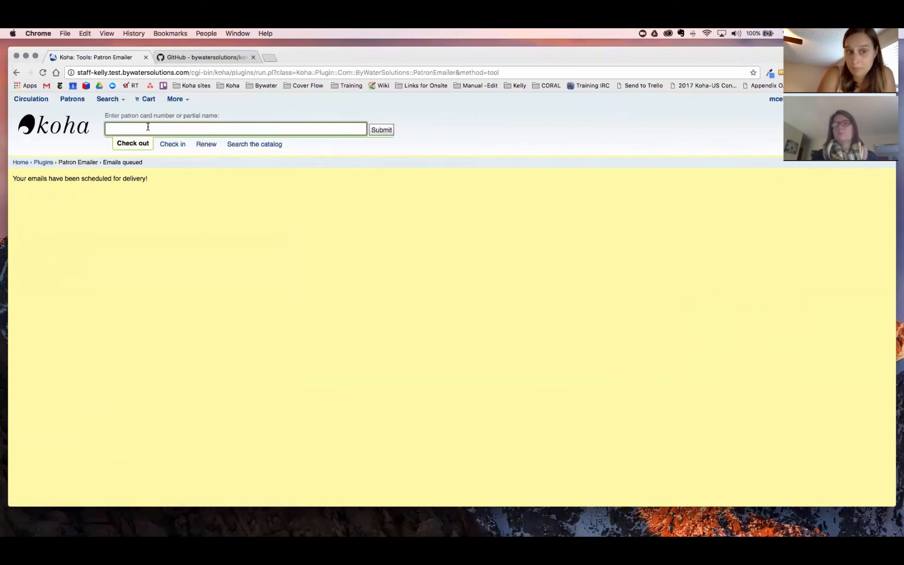
{"action": "type", "text": "maseto"}
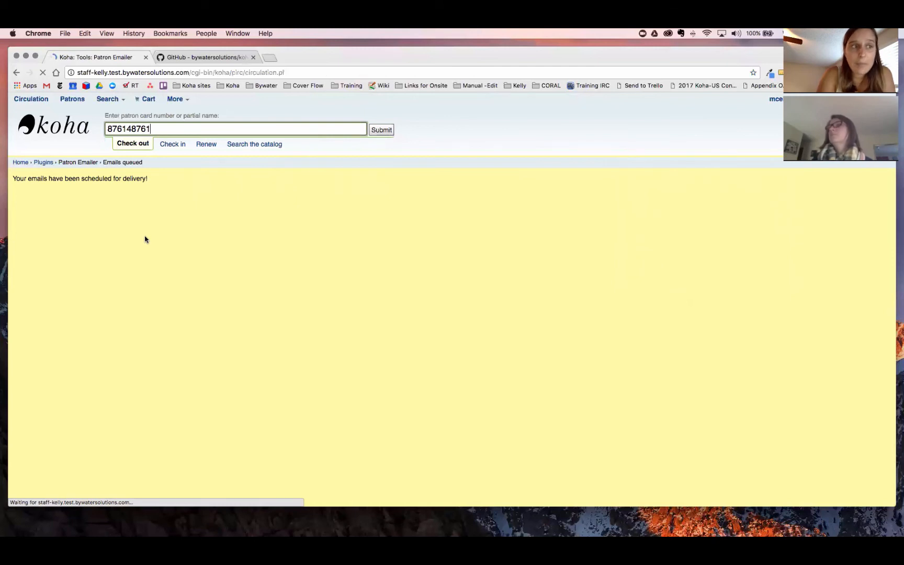
{"action": "left_click", "coordinate": [381, 130]}
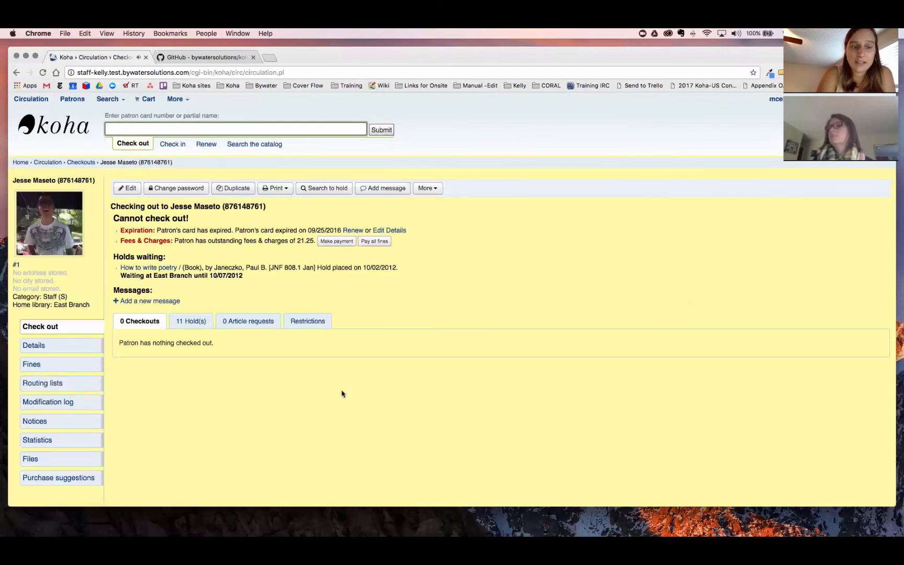
{"action": "mouse_move", "coordinate": [35, 421]}
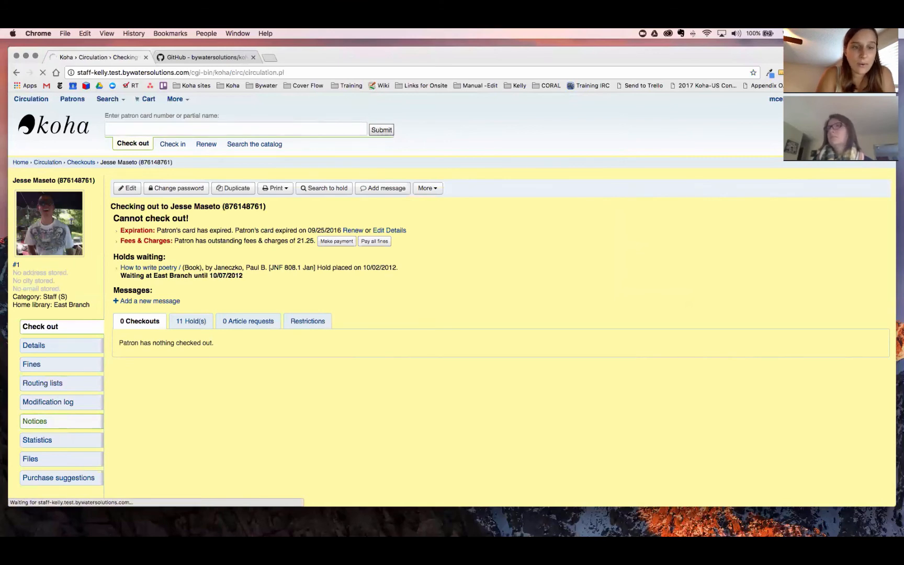
- View the patron's notices, expand the pending Outstanding Money email, then return home
{"action": "left_click", "coordinate": [35, 421]}
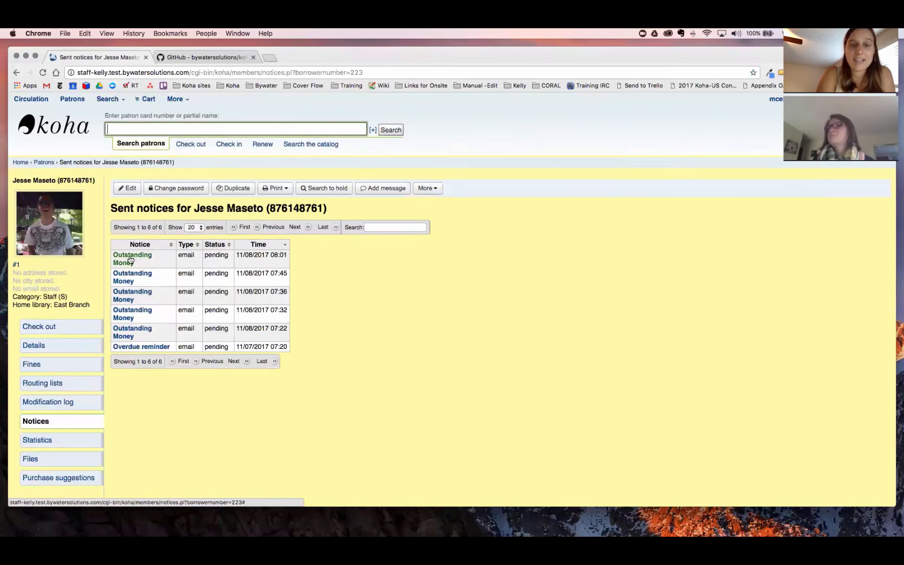
{"action": "left_click", "coordinate": [132, 259]}
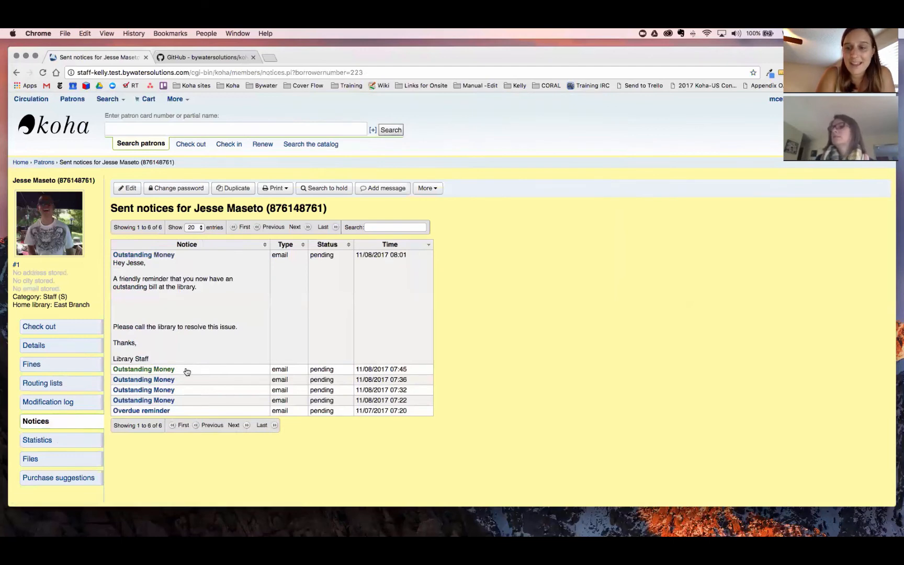
{"action": "left_click", "coordinate": [143, 369]}
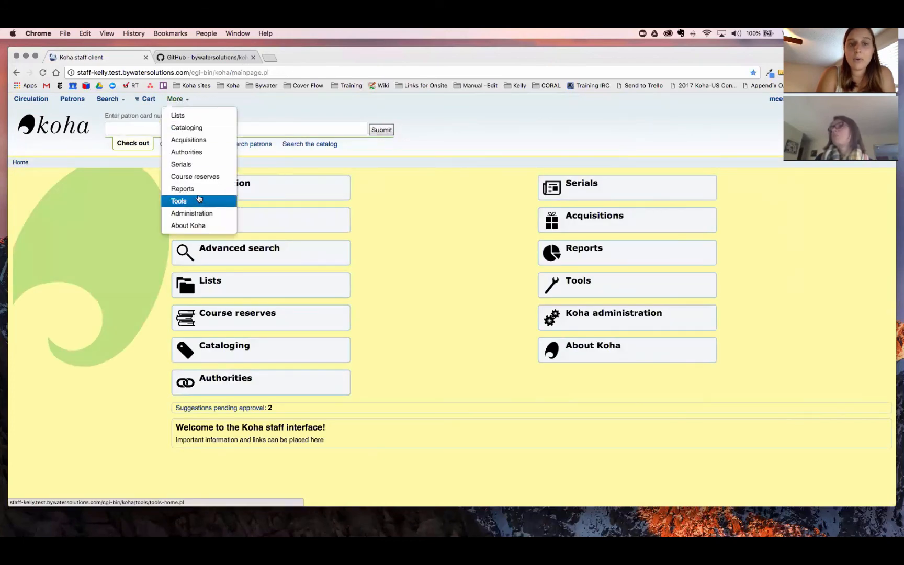
- Go to Reports and list the saved reports
{"action": "left_click", "coordinate": [179, 201]}
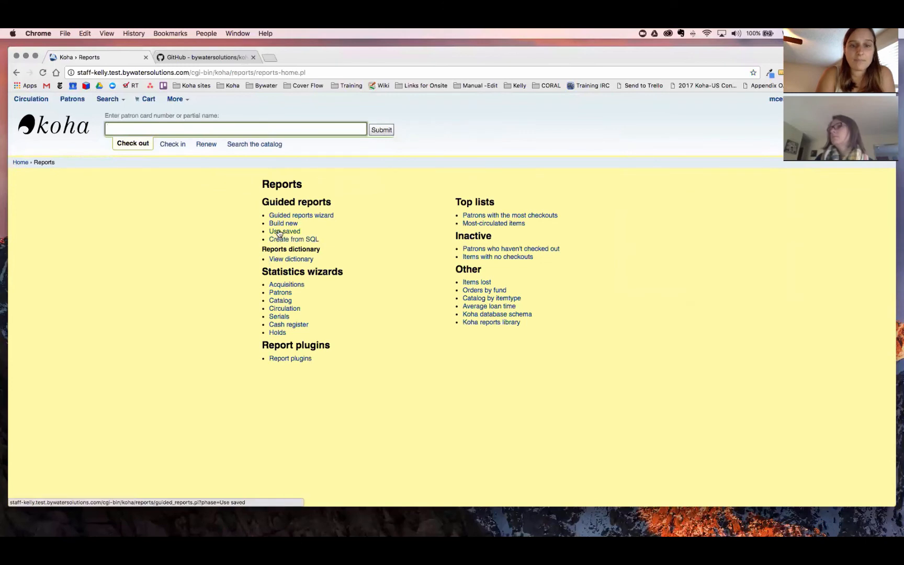
{"action": "left_click", "coordinate": [284, 231]}
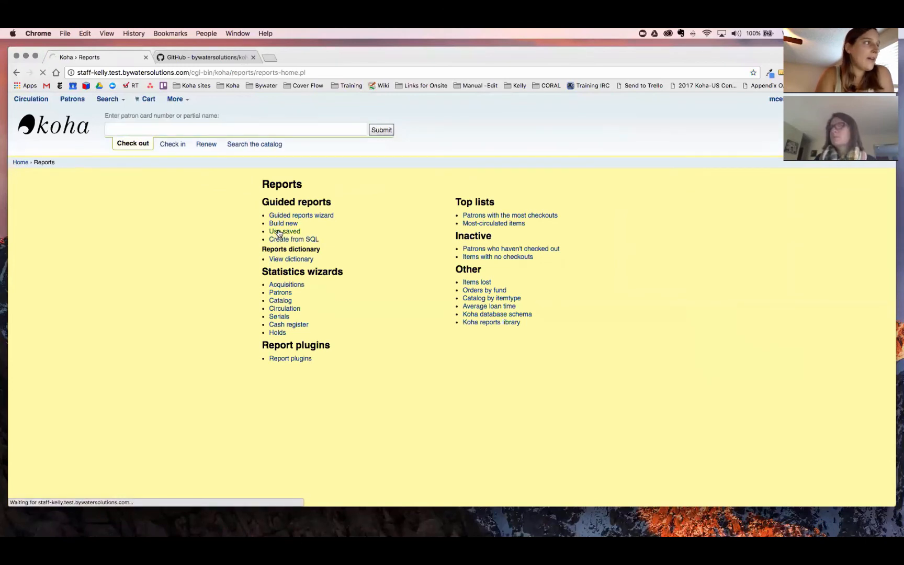
{"action": "left_click", "coordinate": [284, 231]}
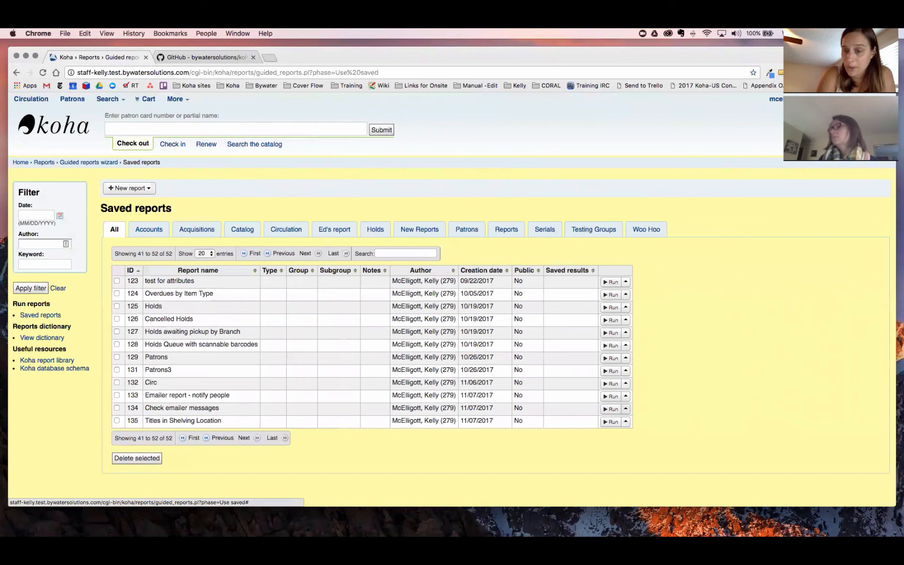
- Run the saved Check emailer messages report, reaching its subject prompt
{"action": "left_click", "coordinate": [626, 345]}
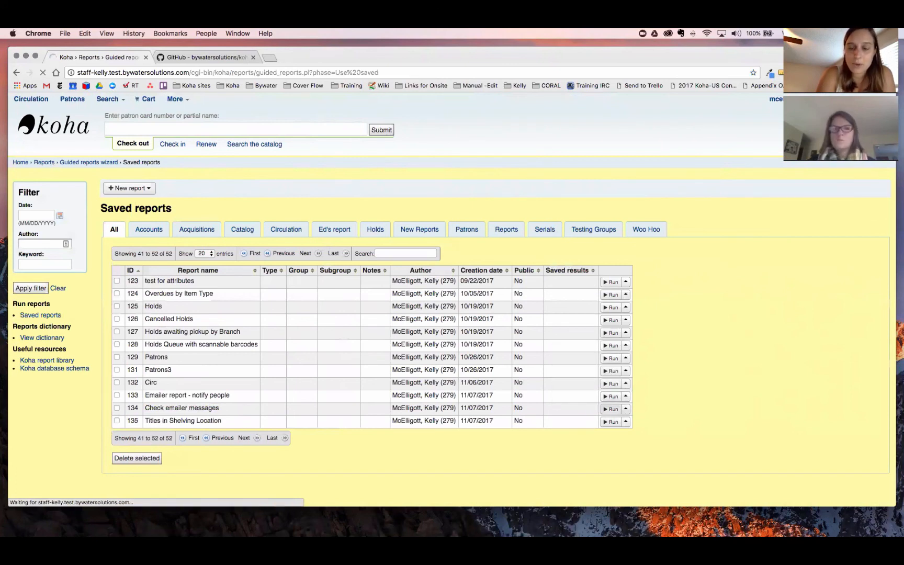
{"action": "left_click", "coordinate": [612, 410]}
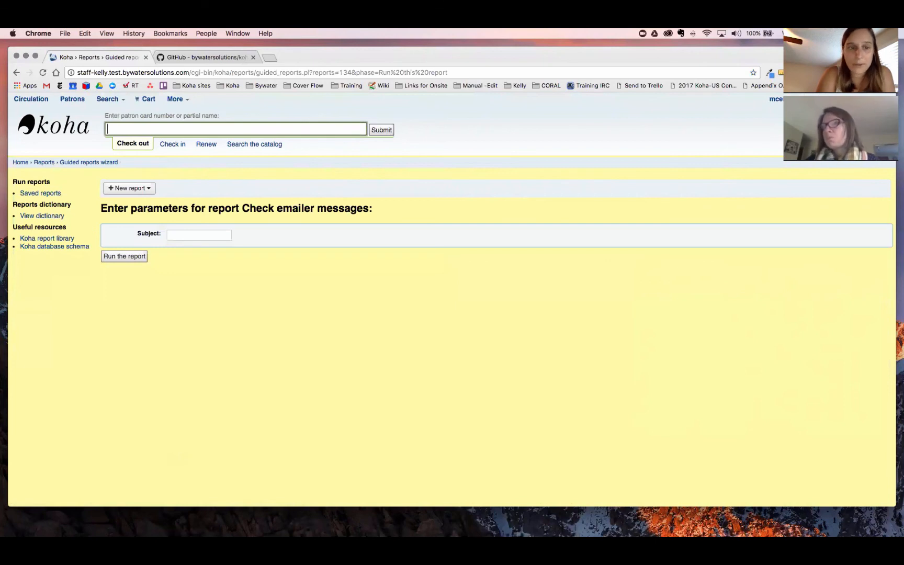
- Run the report with subject 'Outstanding Money', listing 17 queued emails
{"action": "left_click", "coordinate": [199, 234]}
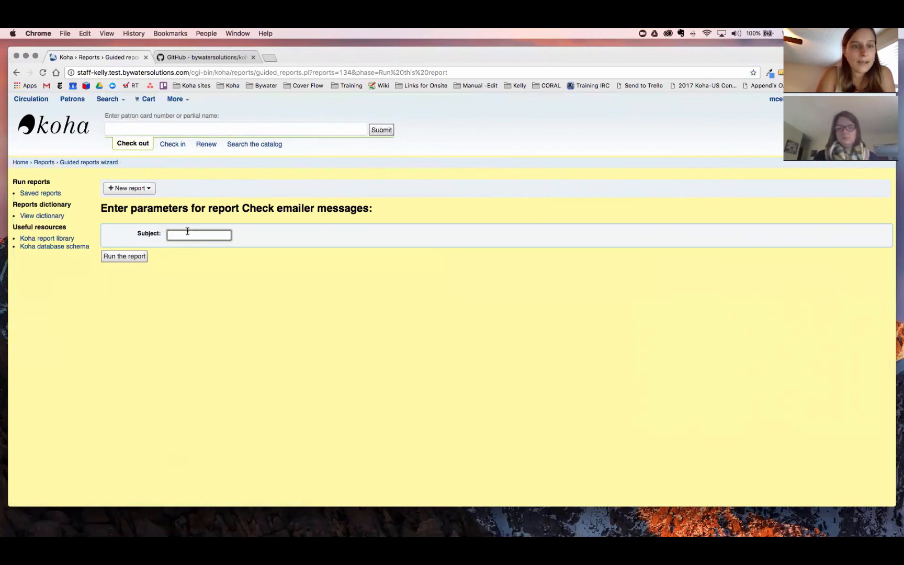
{"action": "type", "text": "Outstanding Money"}
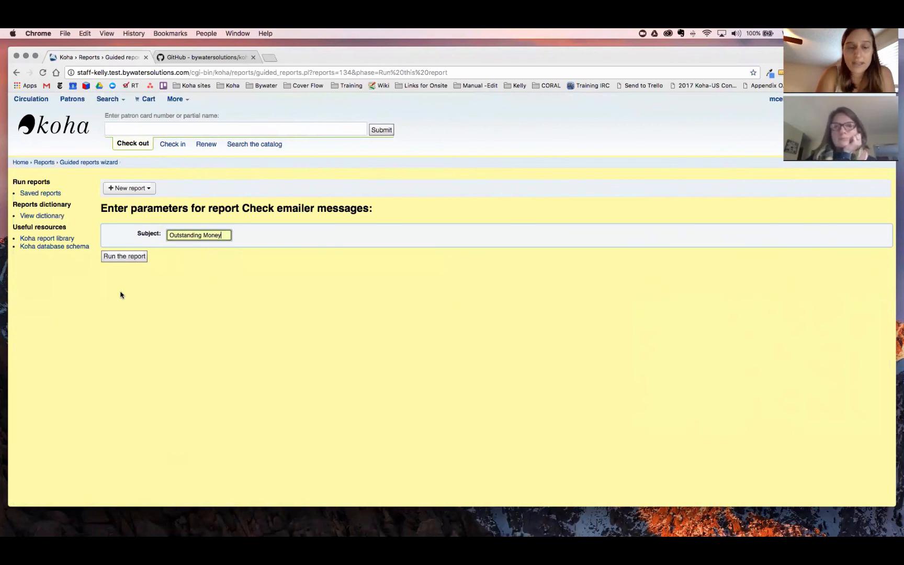
{"action": "mouse_move", "coordinate": [57, 289]}
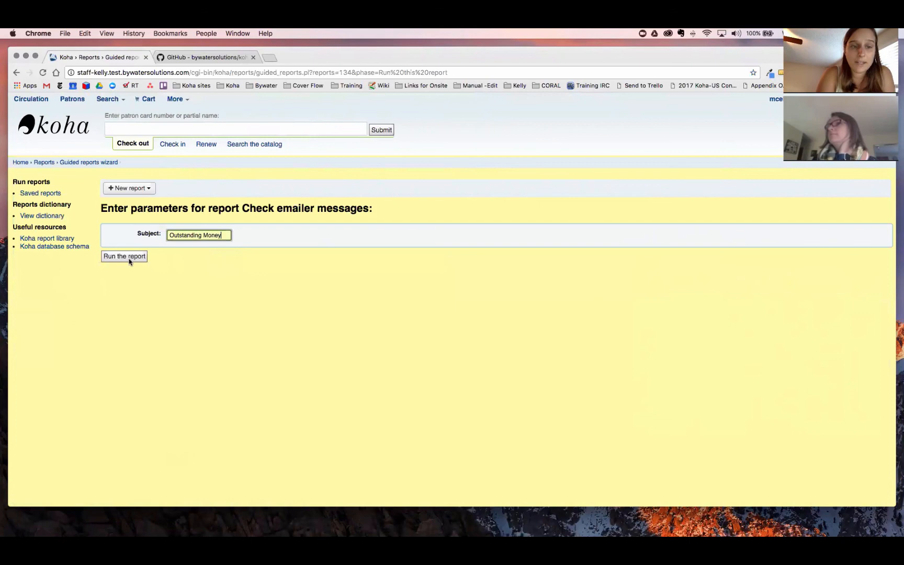
{"action": "left_click", "coordinate": [123, 256]}
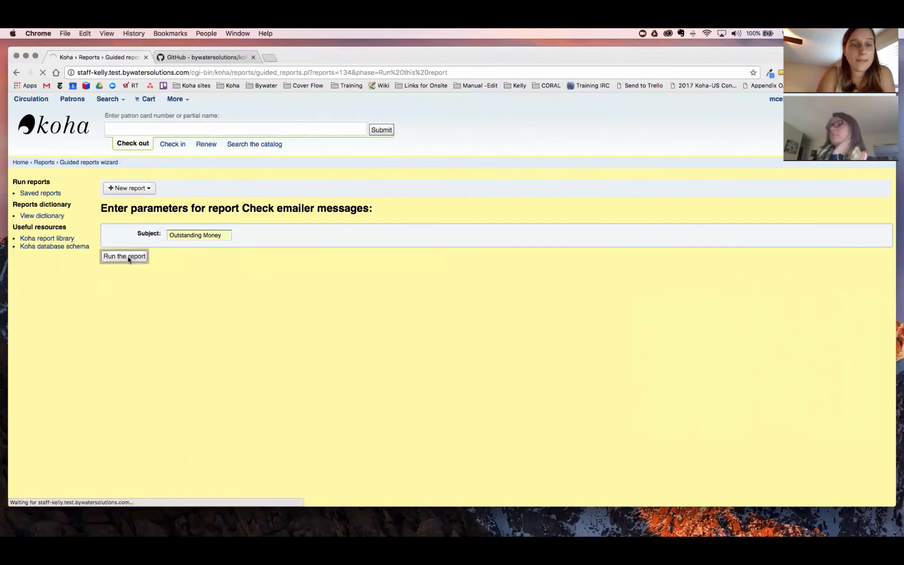
{"action": "left_click", "coordinate": [124, 256]}
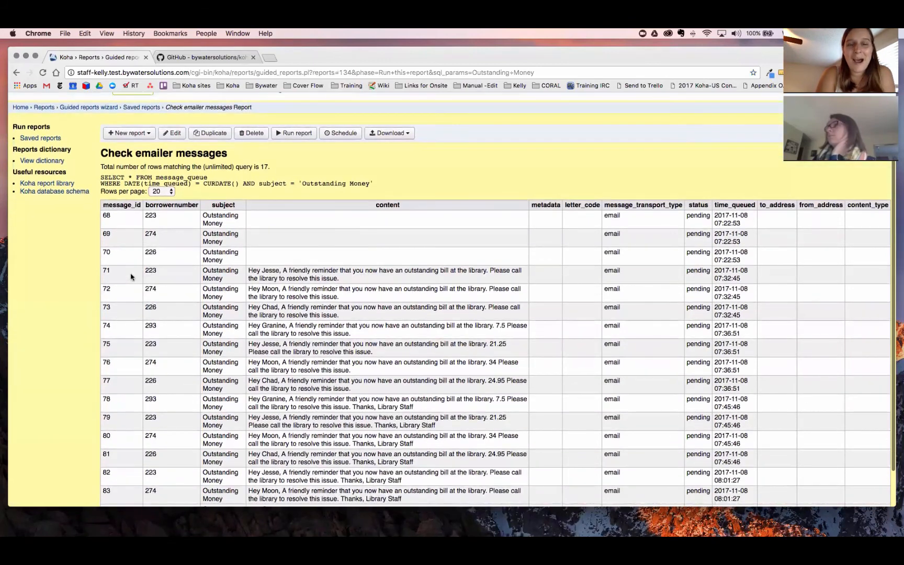
- Scroll the results and select the 21.25 fine amount in one message
{"action": "scroll", "scroll_direction": "down", "scroll_amount": 3}
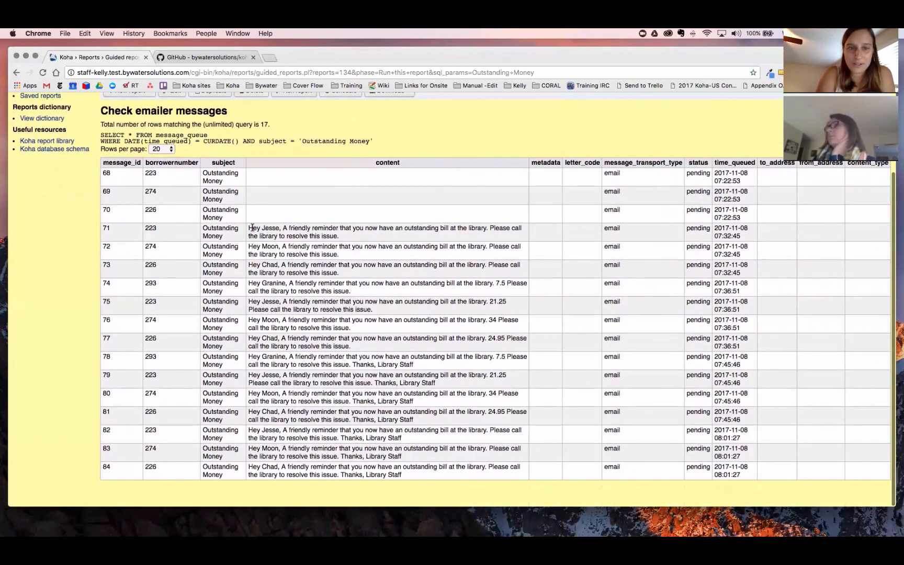
{"action": "mouse_move", "coordinate": [367, 340]}
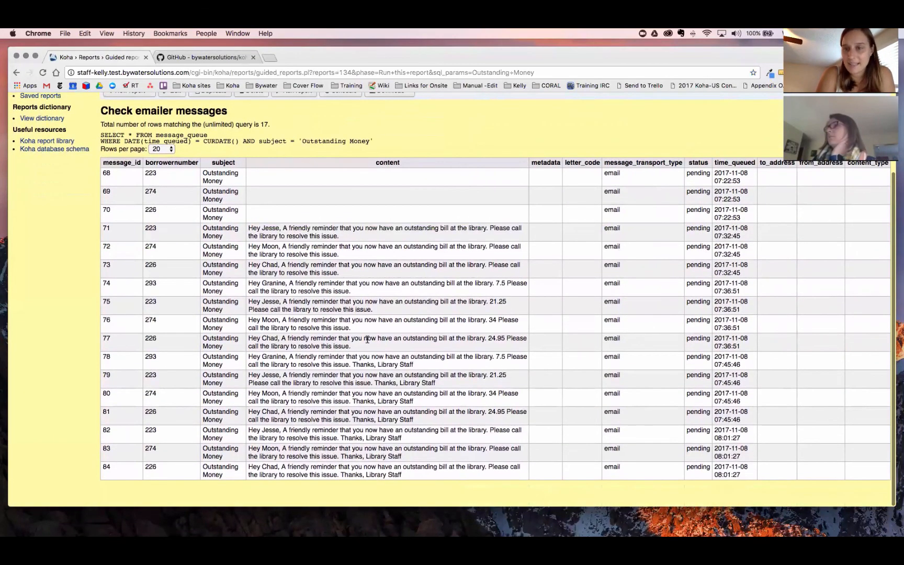
{"action": "double_click", "coordinate": [497, 302]}
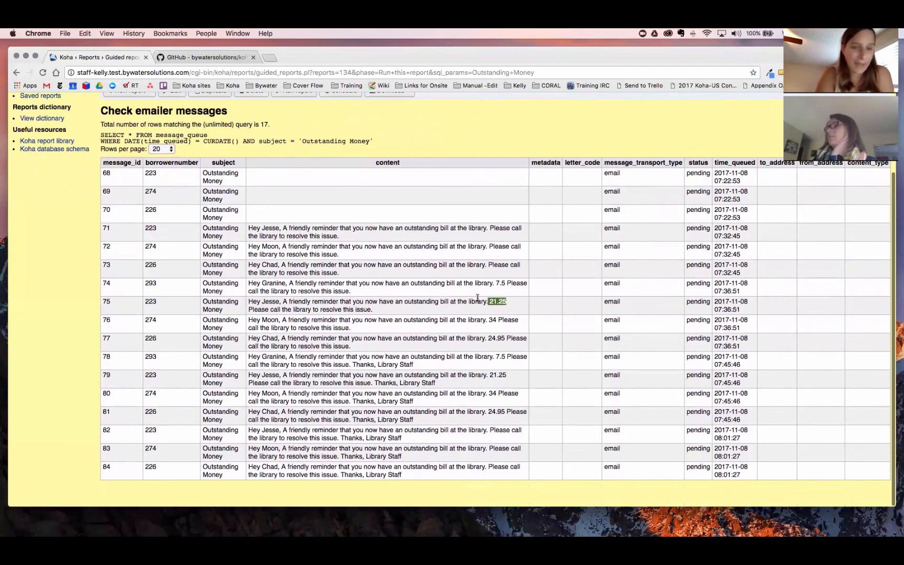